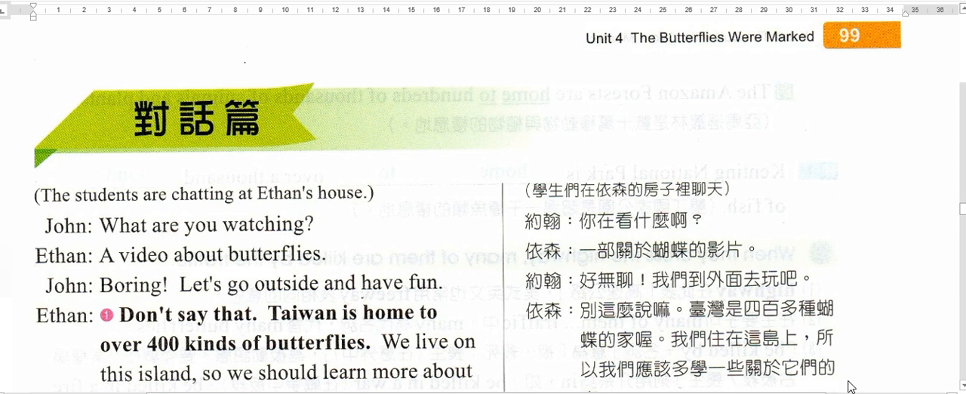
{"action": "mouse_move", "coordinate": [114, 213]}
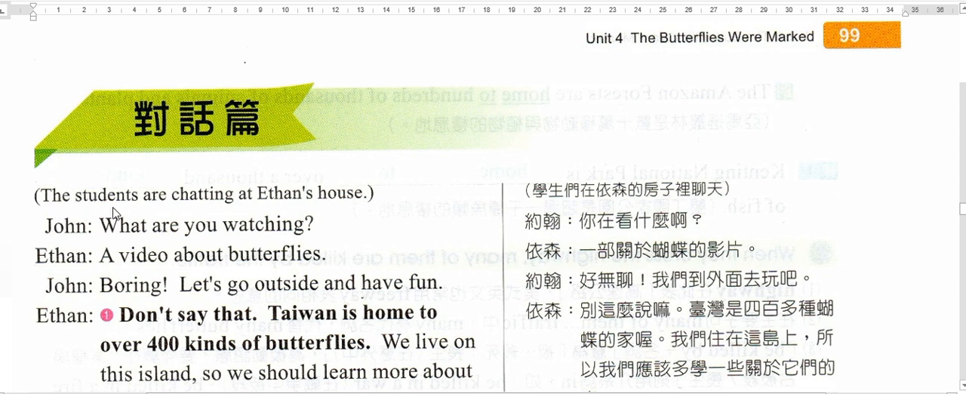
{"action": "mouse_move", "coordinate": [259, 211]}
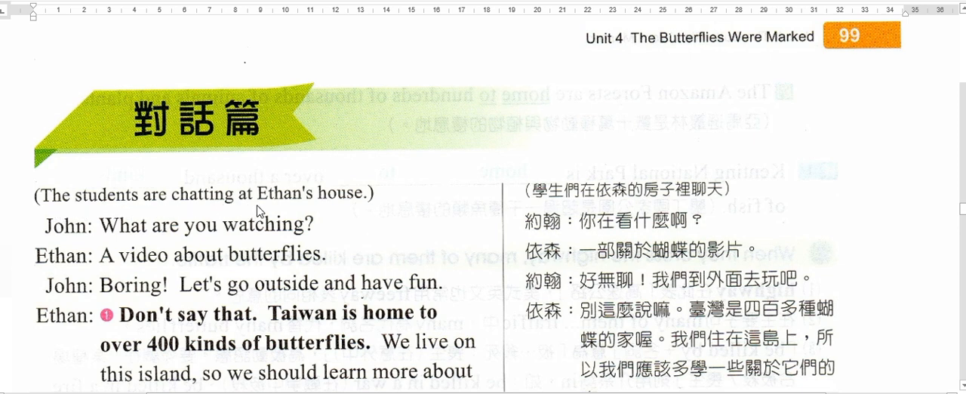
{"action": "scroll", "scroll_direction": "down", "scroll_amount": 3}
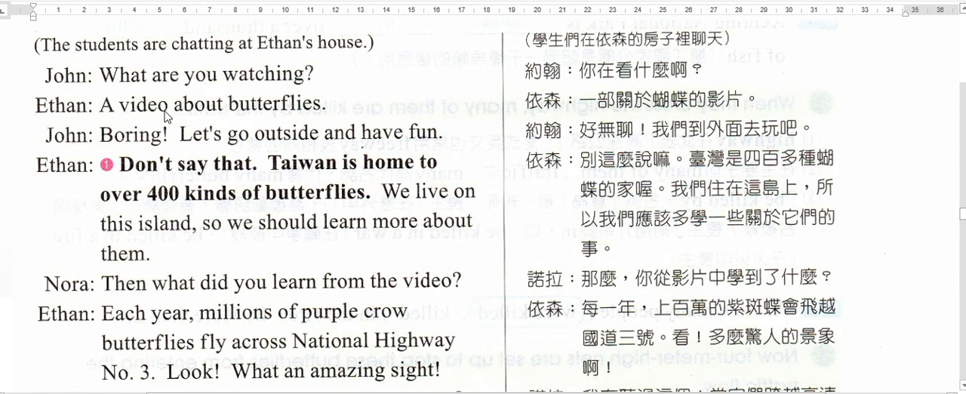
{"action": "mouse_move", "coordinate": [335, 117]}
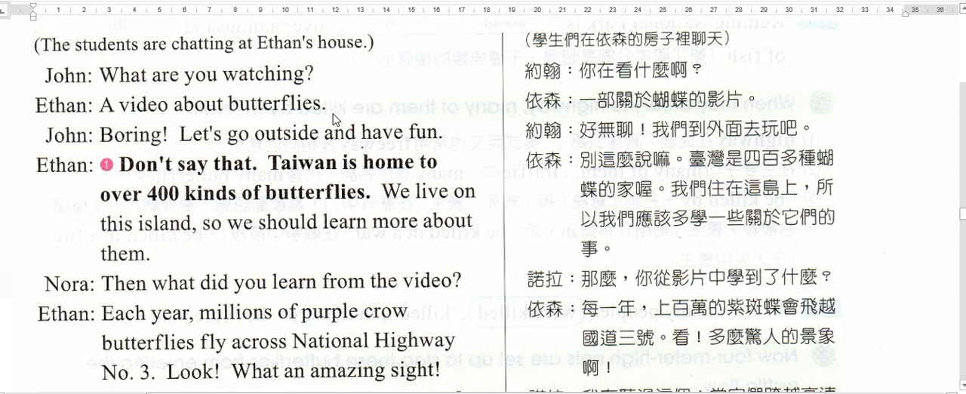
{"action": "mouse_move", "coordinate": [234, 118]}
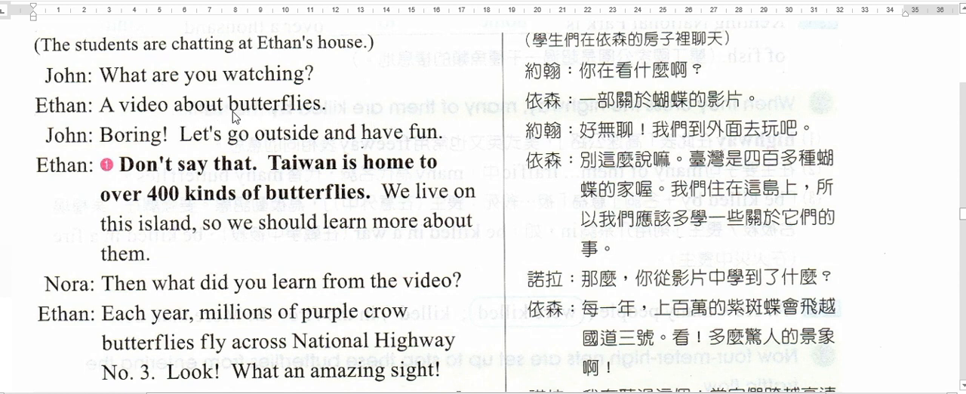
{"action": "mouse_move", "coordinate": [156, 154]}
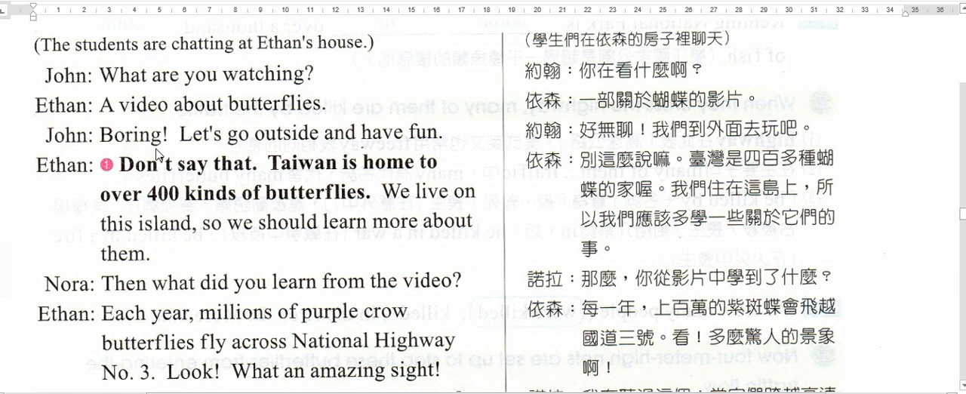
{"action": "mouse_move", "coordinate": [232, 151]}
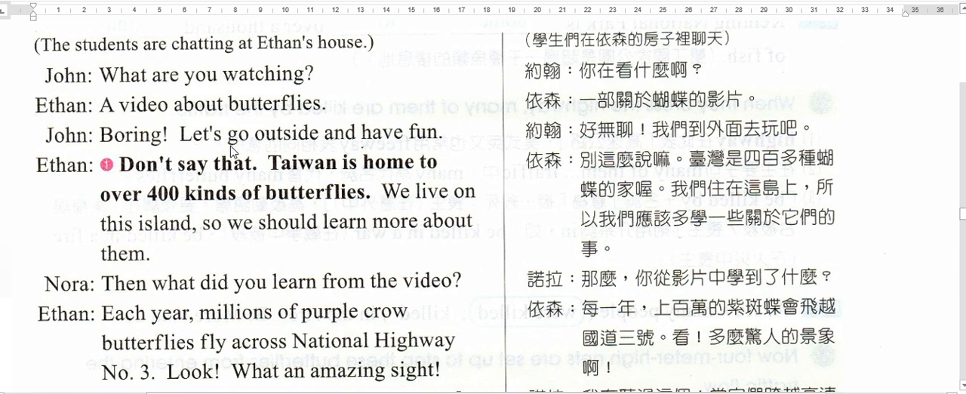
{"action": "mouse_move", "coordinate": [430, 148]}
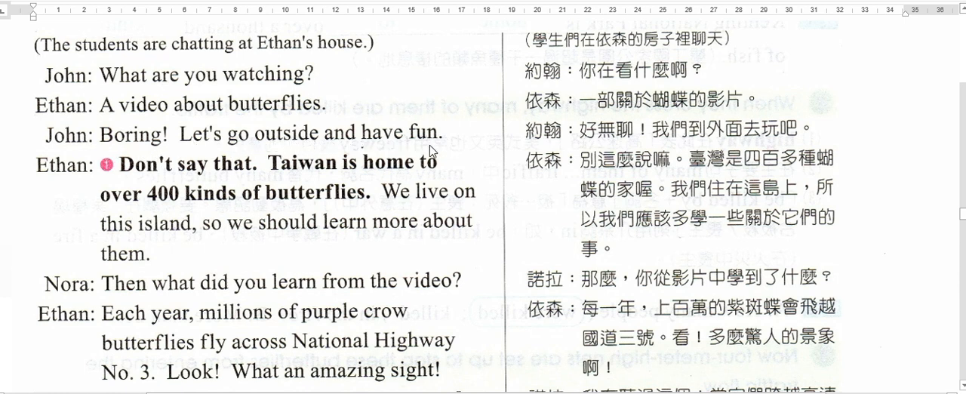
{"action": "mouse_move", "coordinate": [301, 148]}
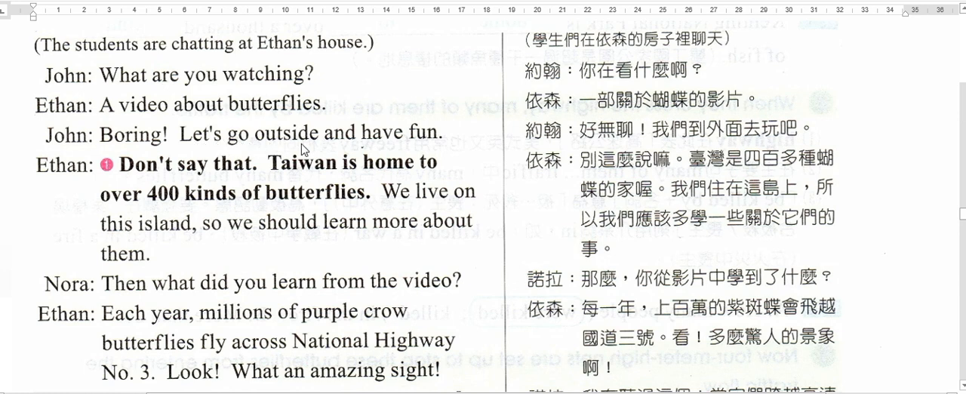
{"action": "scroll", "scroll_direction": "down", "scroll_amount": 3}
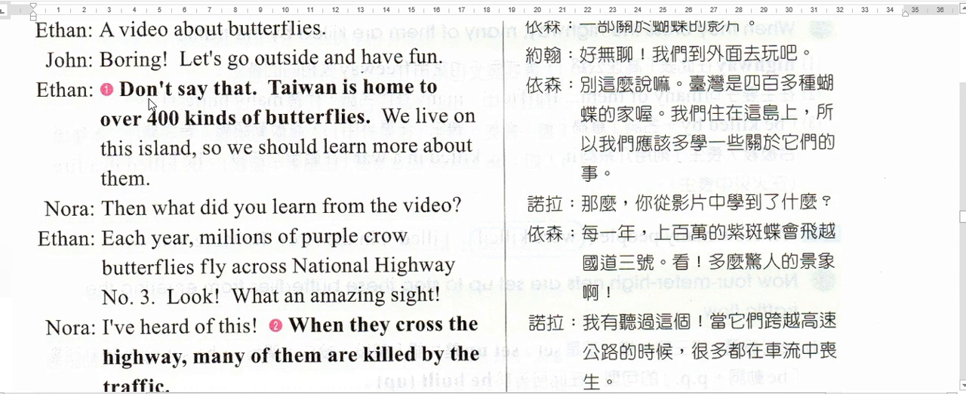
{"action": "mouse_move", "coordinate": [346, 103]}
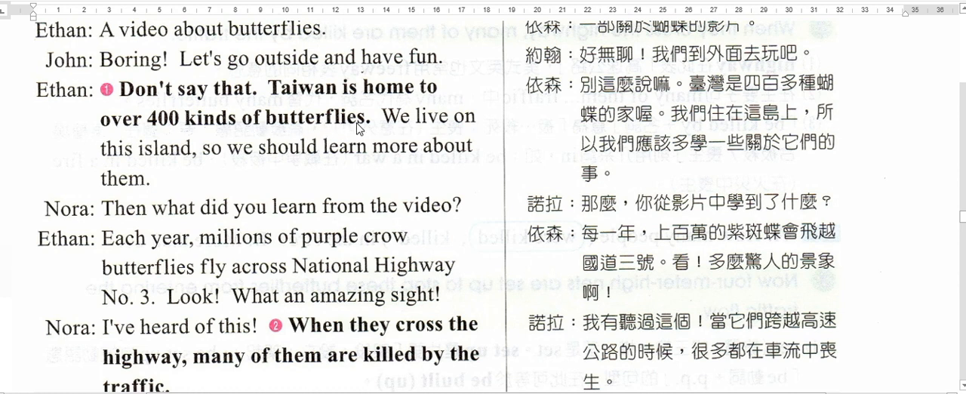
{"action": "mouse_move", "coordinate": [425, 100]}
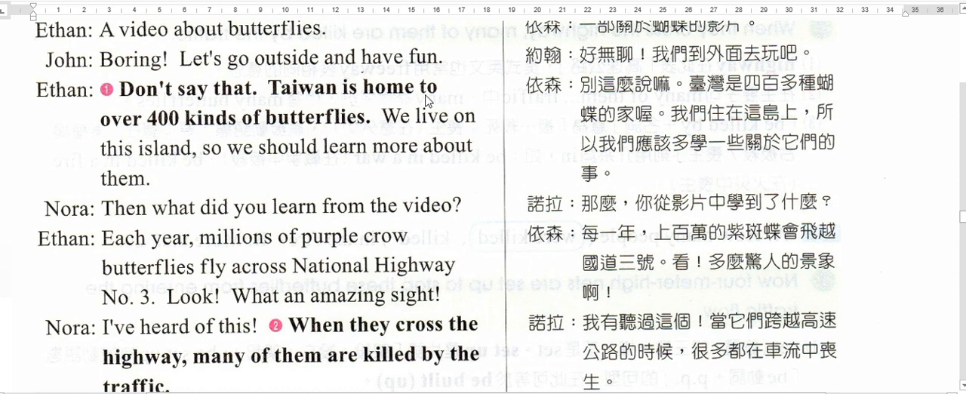
{"action": "mouse_move", "coordinate": [220, 136]}
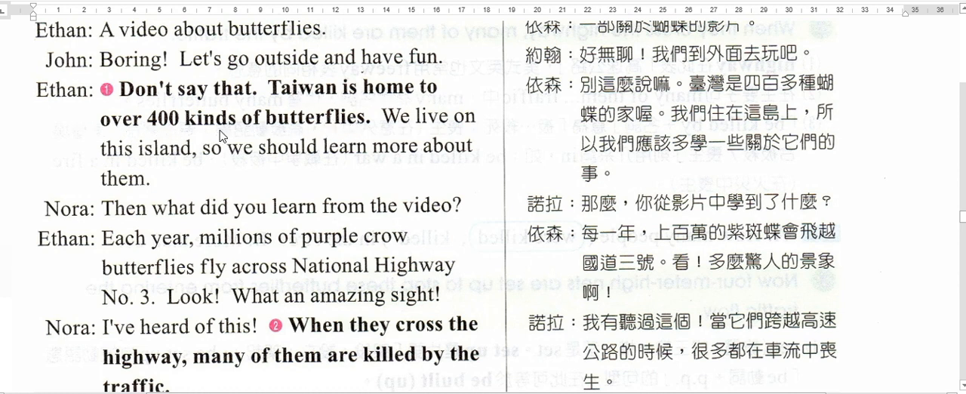
{"action": "mouse_move", "coordinate": [341, 175]}
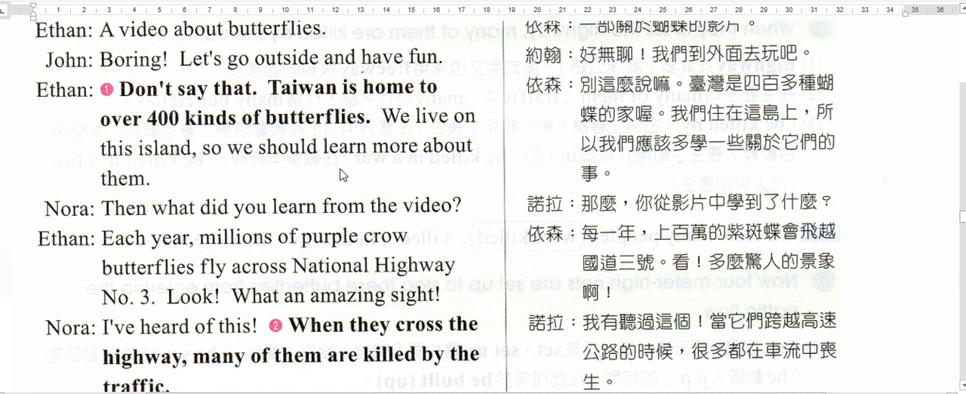
{"action": "mouse_move", "coordinate": [181, 166]}
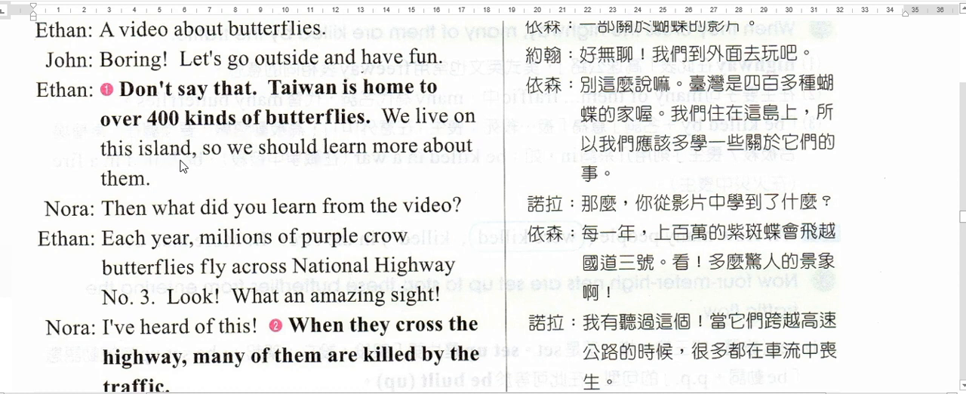
{"action": "mouse_move", "coordinate": [113, 148]}
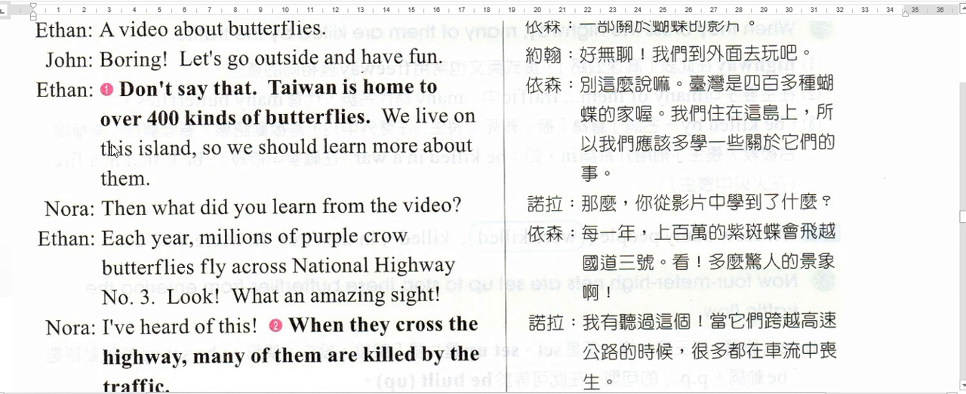
{"action": "mouse_move", "coordinate": [249, 166]}
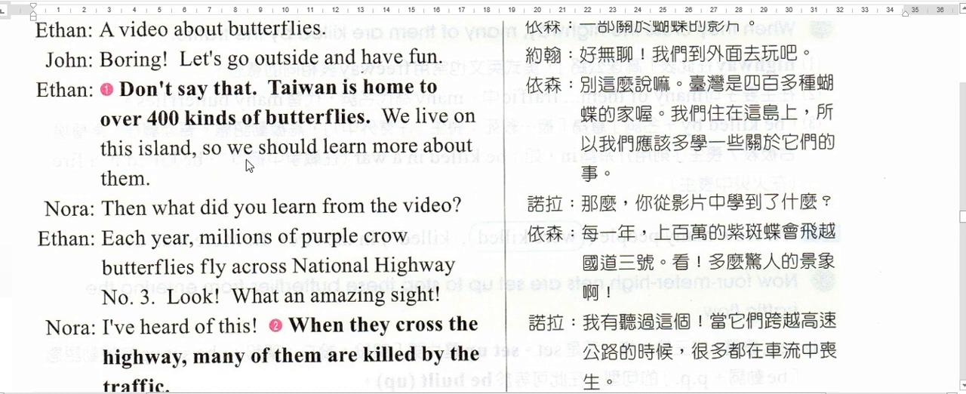
{"action": "mouse_move", "coordinate": [435, 166]}
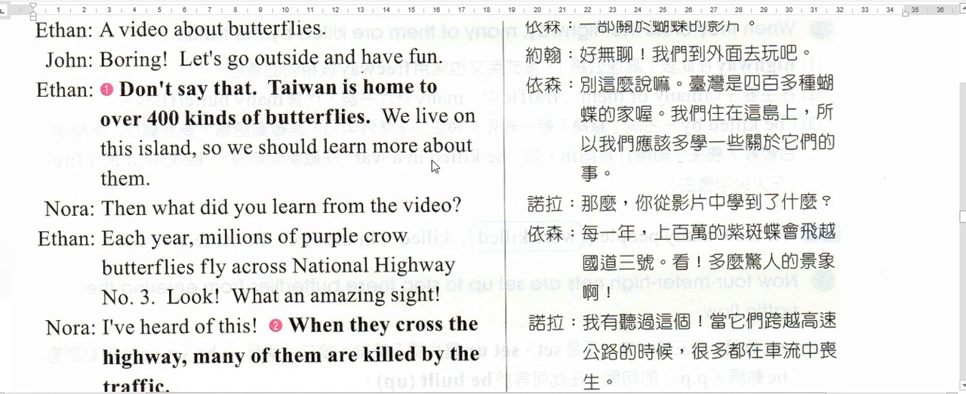
{"action": "mouse_move", "coordinate": [292, 166]}
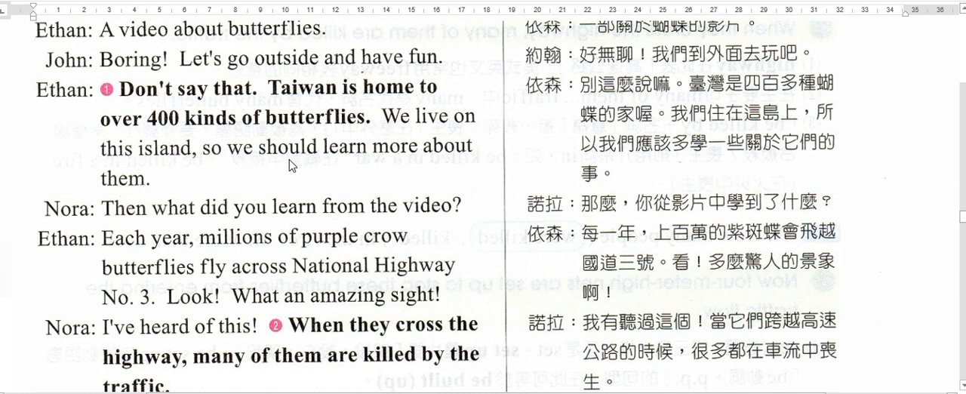
{"action": "mouse_move", "coordinate": [225, 205]}
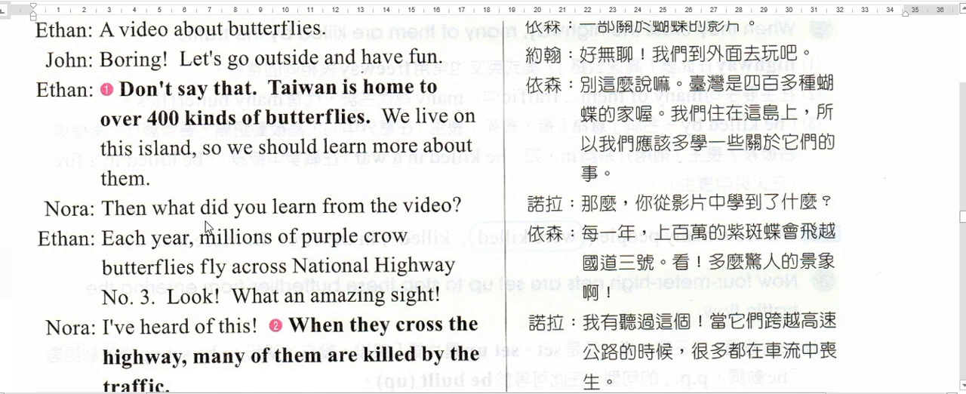
{"action": "scroll", "scroll_direction": "down", "scroll_amount": 3}
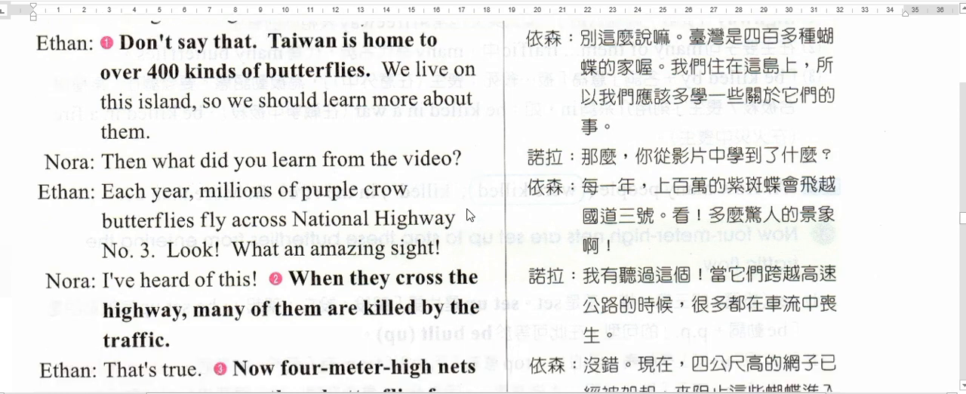
{"action": "scroll", "scroll_direction": "down", "scroll_amount": 3}
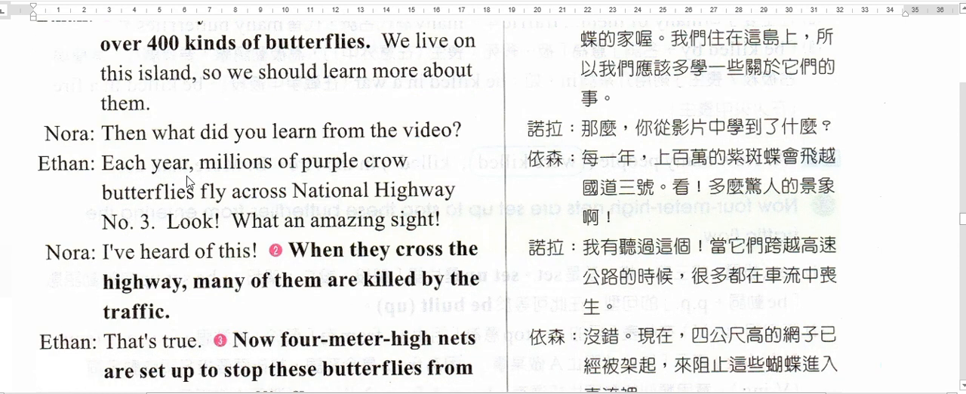
{"action": "mouse_move", "coordinate": [268, 175]}
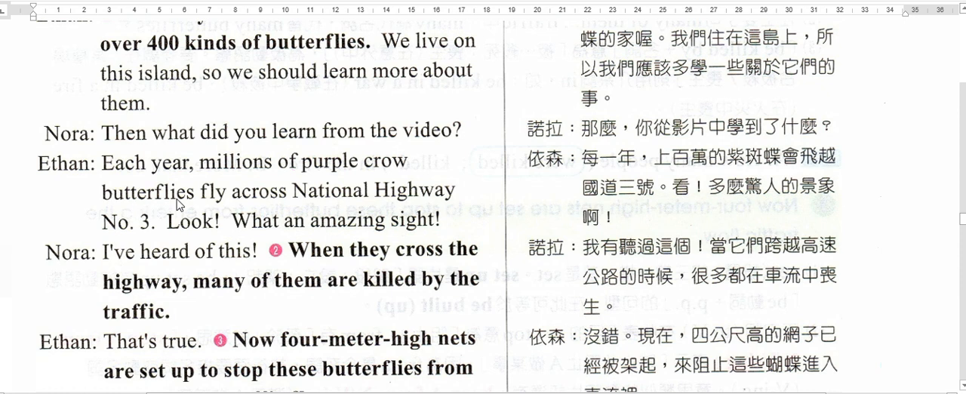
{"action": "mouse_move", "coordinate": [317, 208]}
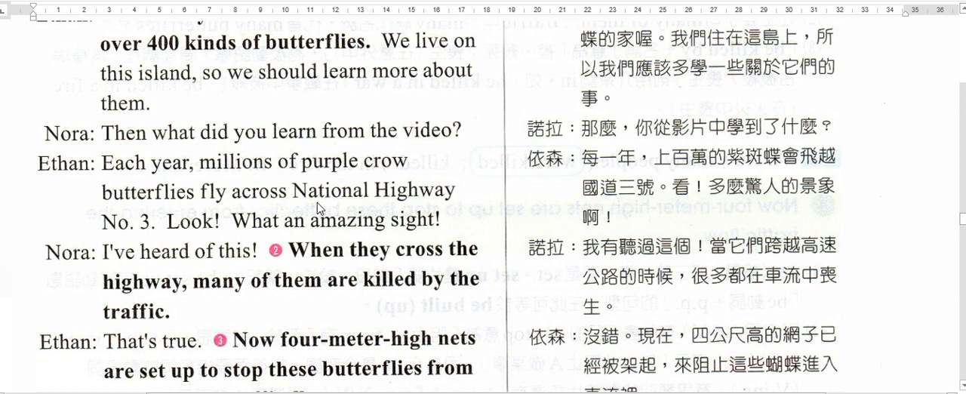
{"action": "mouse_move", "coordinate": [145, 234]}
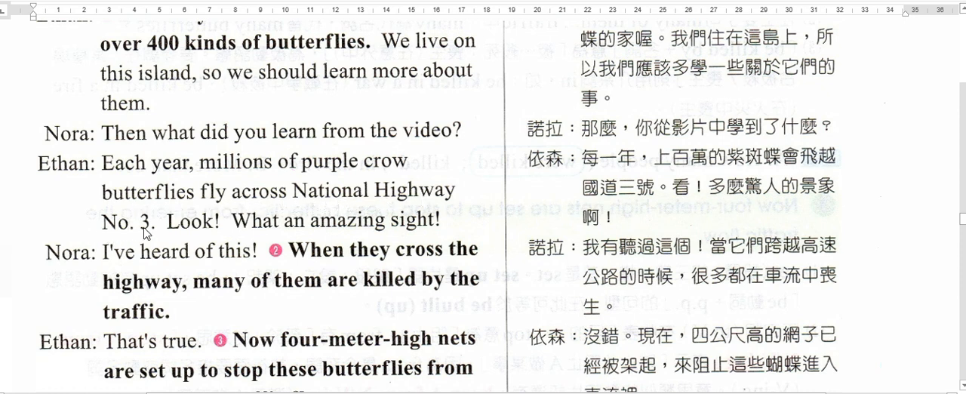
{"action": "mouse_move", "coordinate": [175, 180]}
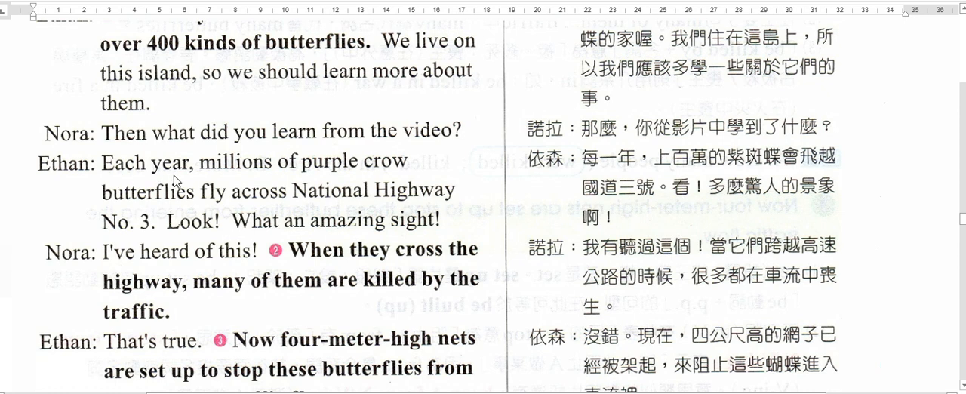
{"action": "mouse_move", "coordinate": [323, 175]}
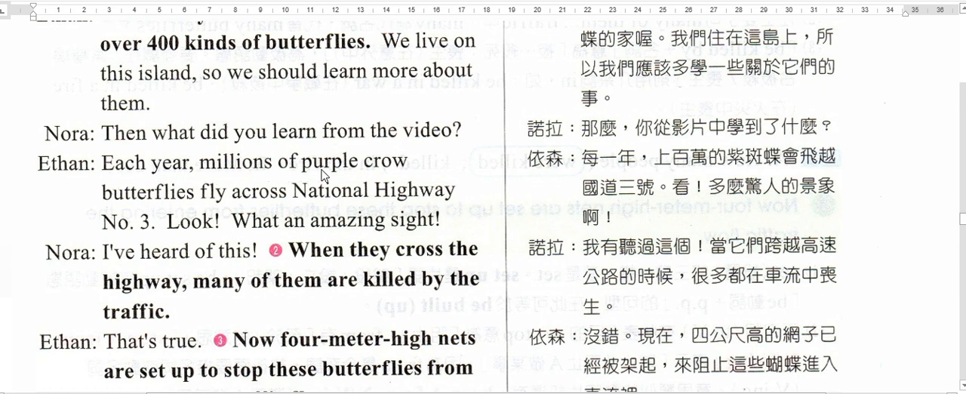
{"action": "mouse_move", "coordinate": [181, 208]}
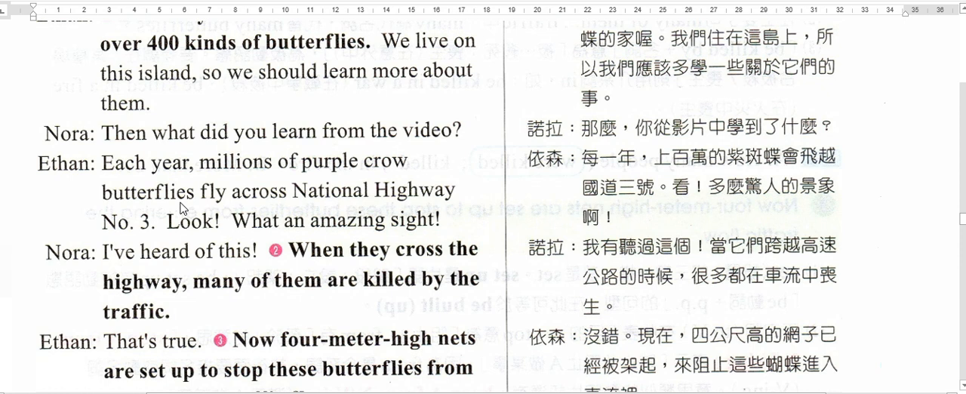
{"action": "mouse_move", "coordinate": [377, 211]}
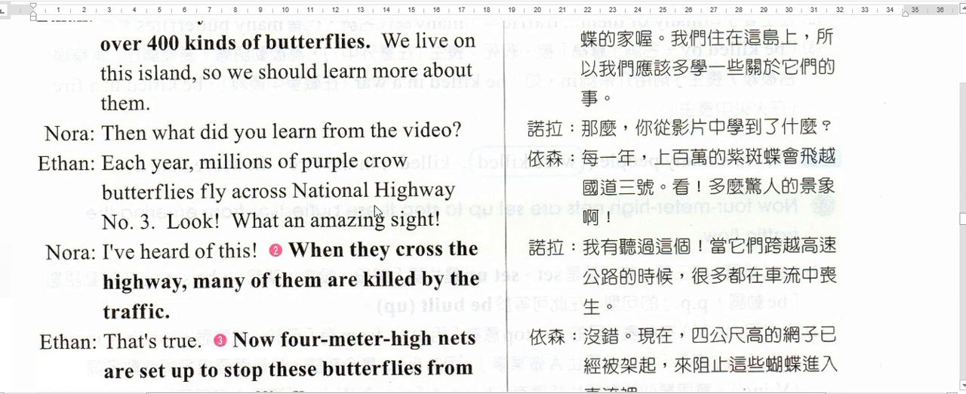
{"action": "mouse_move", "coordinate": [150, 235]}
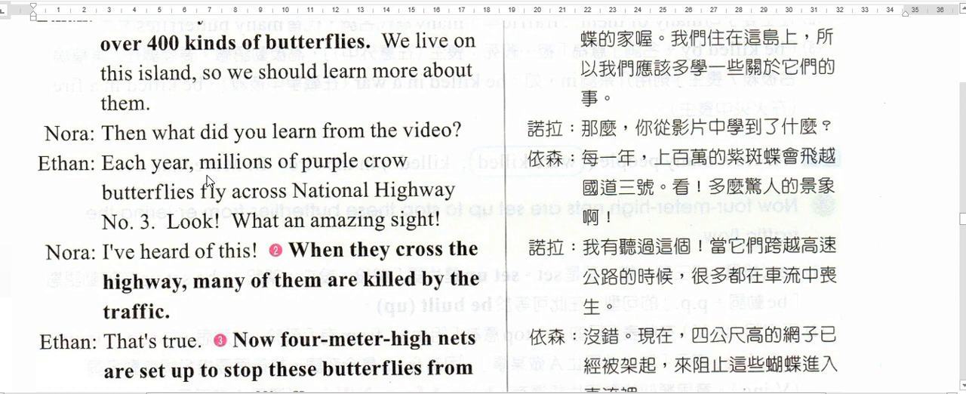
{"action": "mouse_move", "coordinate": [398, 169]}
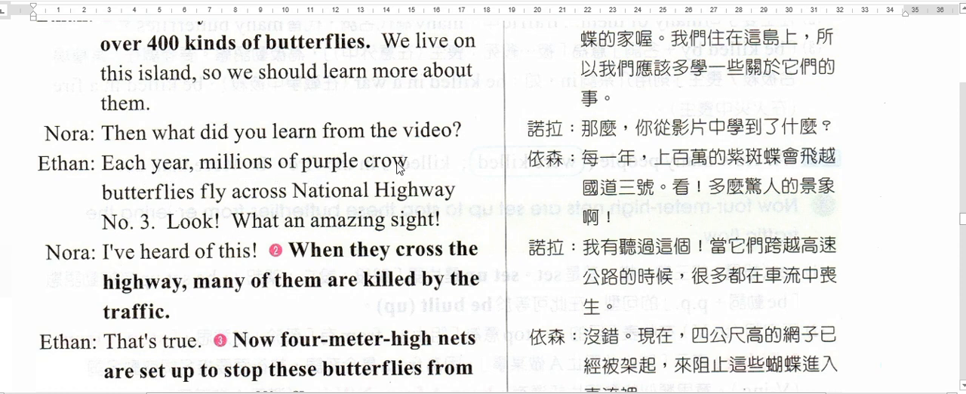
{"action": "mouse_move", "coordinate": [247, 214]}
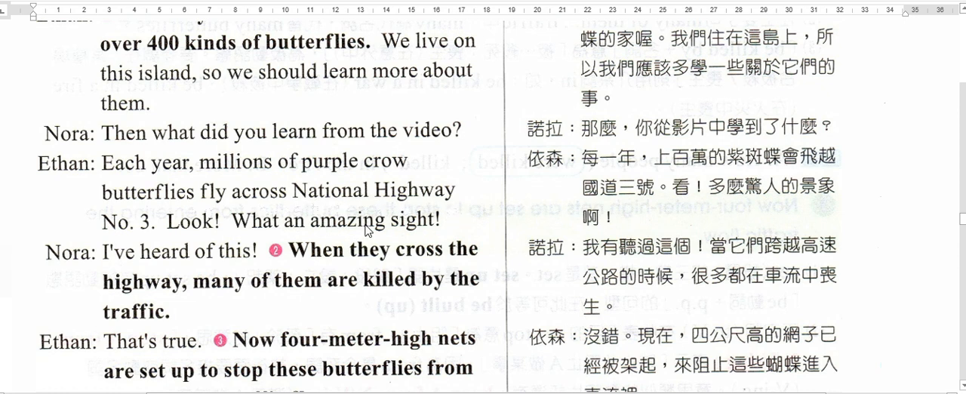
{"action": "mouse_move", "coordinate": [199, 238]}
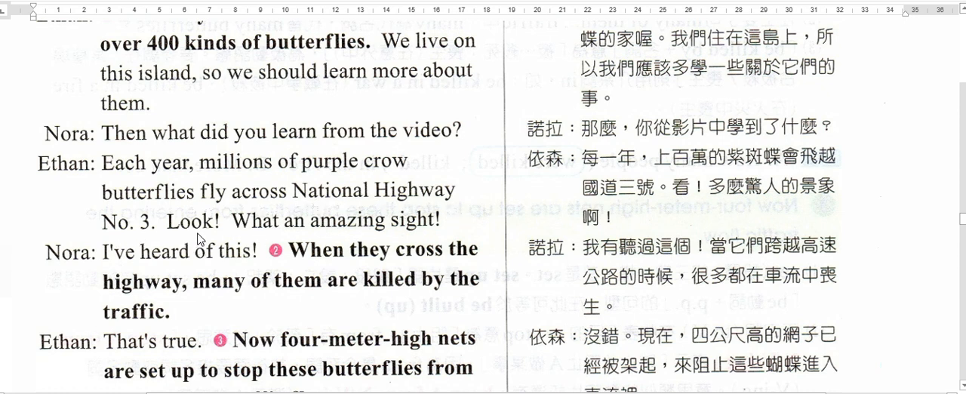
{"action": "mouse_move", "coordinate": [389, 236]}
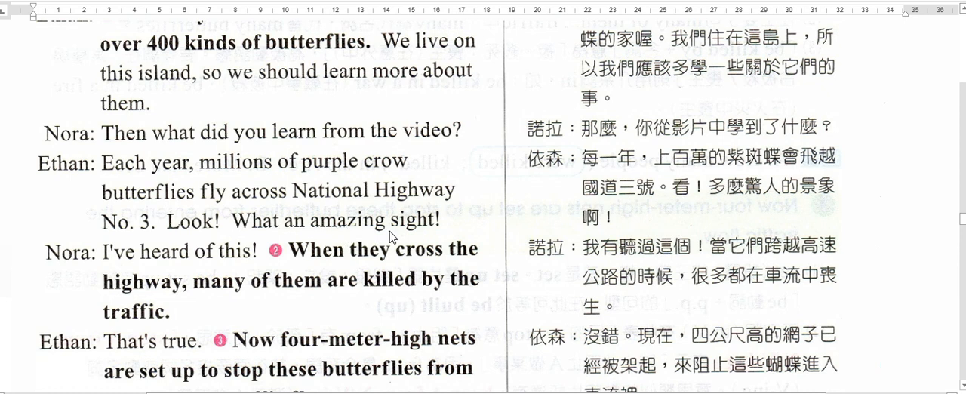
{"action": "mouse_move", "coordinate": [208, 240]}
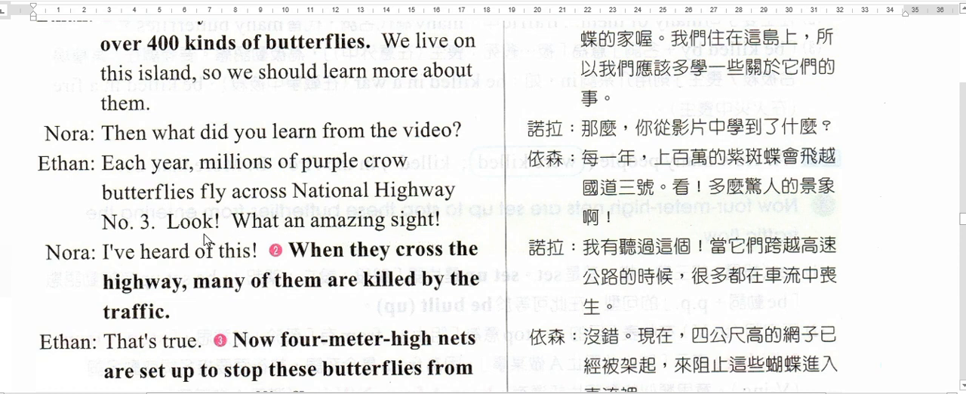
{"action": "mouse_move", "coordinate": [404, 255]}
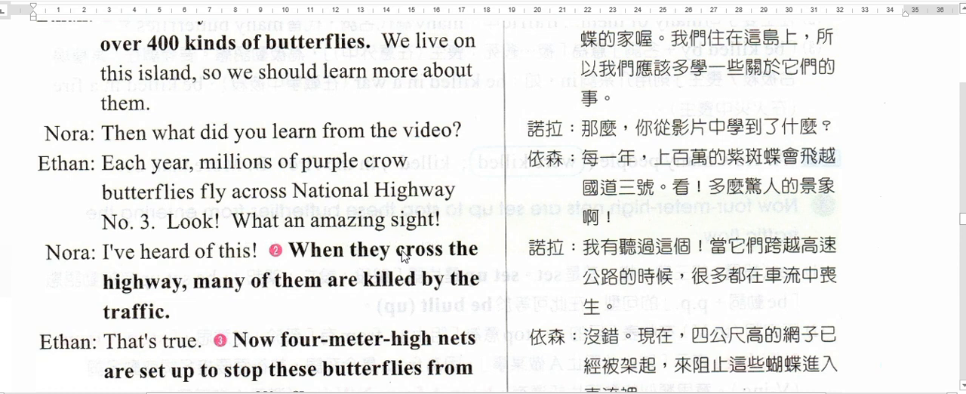
{"action": "scroll", "scroll_direction": "down", "scroll_amount": 3}
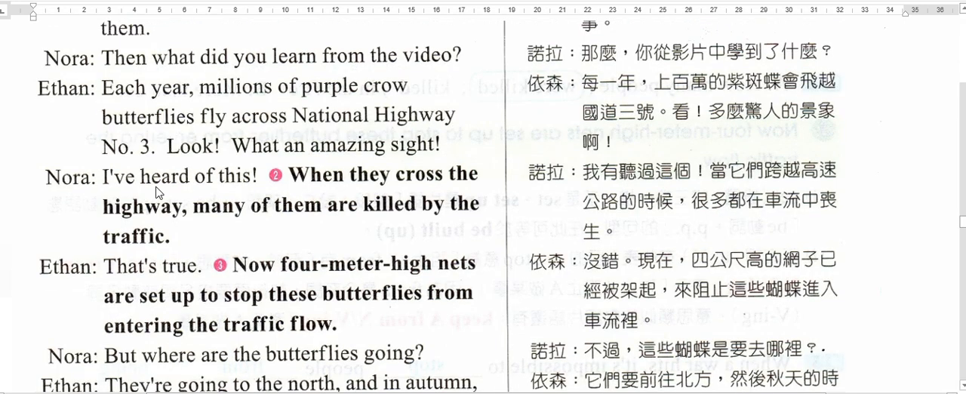
{"action": "mouse_move", "coordinate": [109, 195]}
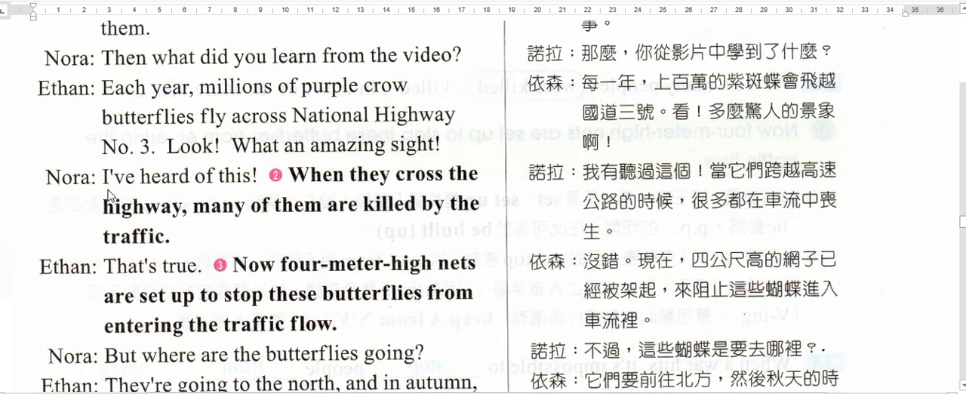
{"action": "mouse_move", "coordinate": [245, 189]}
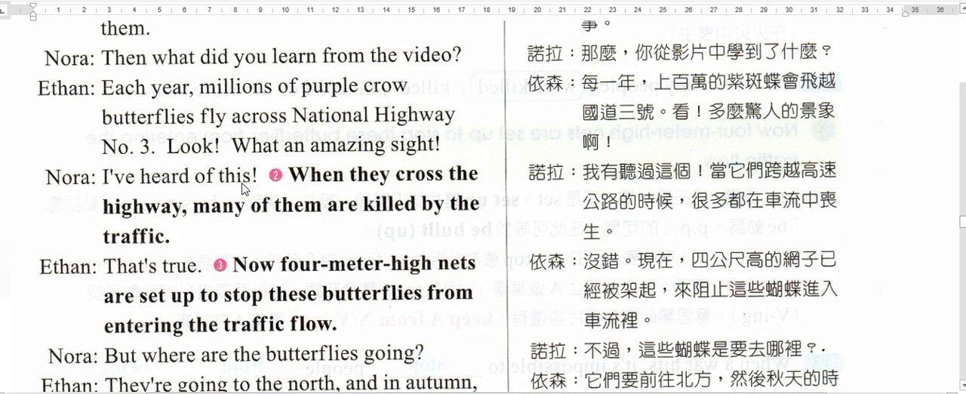
{"action": "mouse_move", "coordinate": [158, 233]}
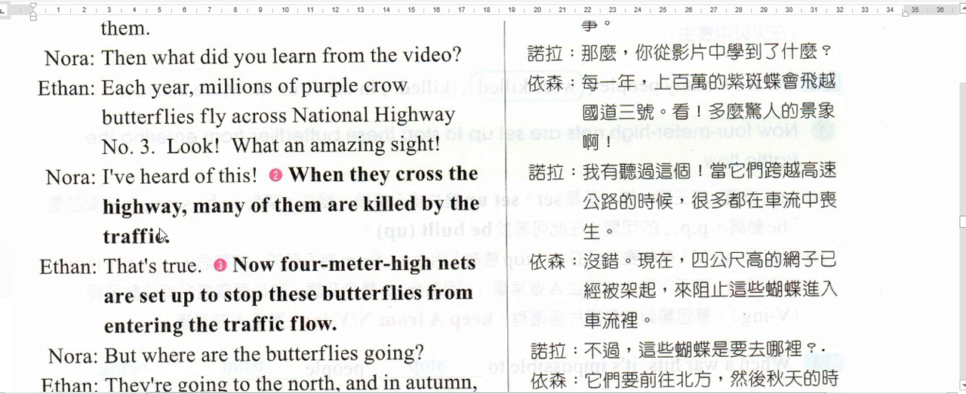
{"action": "mouse_move", "coordinate": [412, 184]}
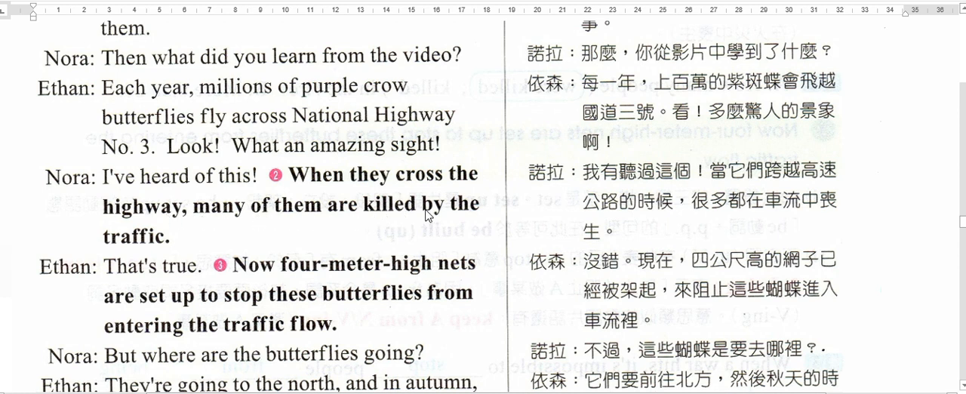
{"action": "mouse_move", "coordinate": [158, 244]}
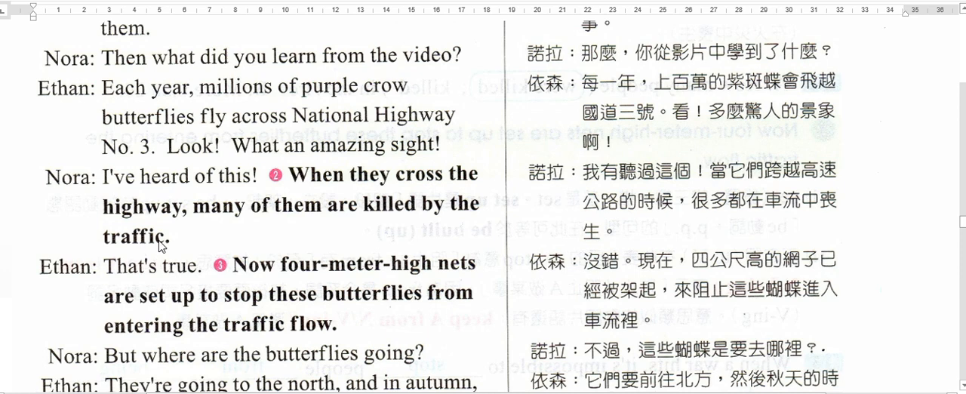
{"action": "mouse_move", "coordinate": [344, 222]}
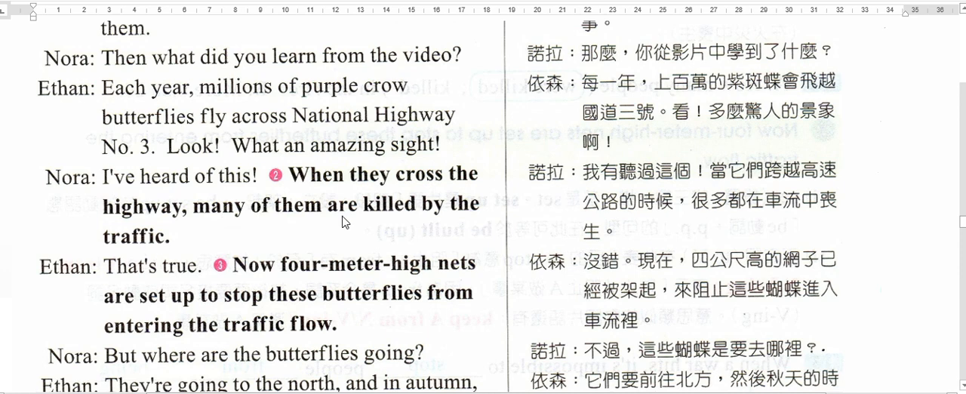
{"action": "mouse_move", "coordinate": [251, 232]}
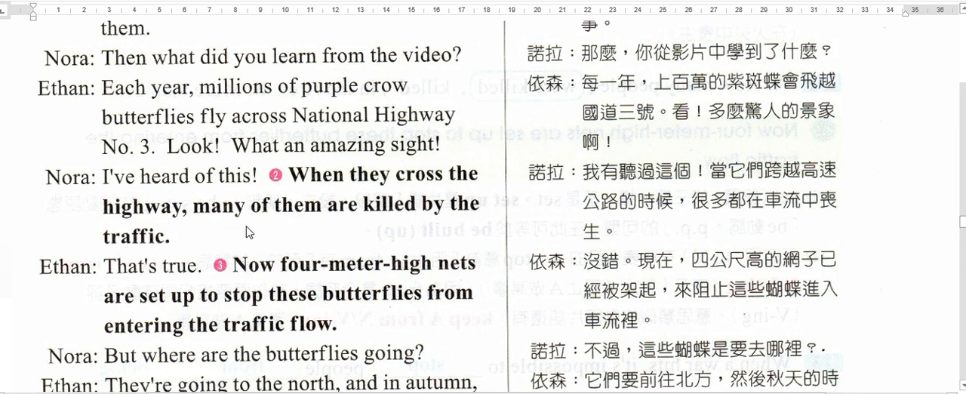
{"action": "scroll", "scroll_direction": "down", "scroll_amount": 3}
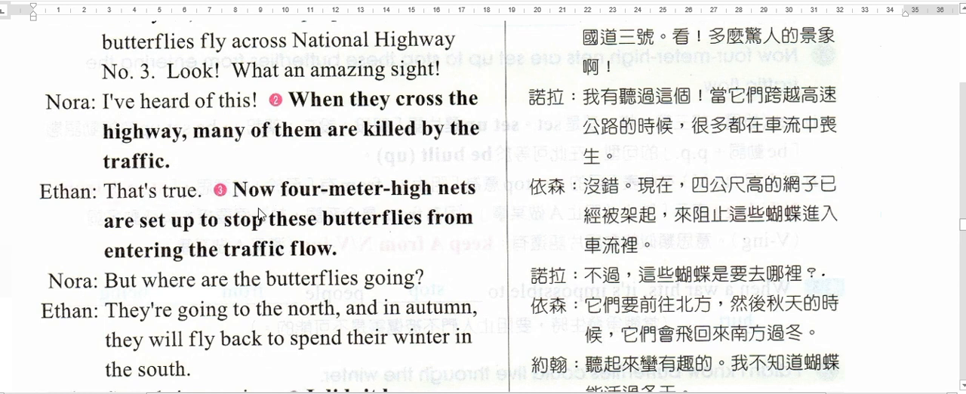
{"action": "mouse_move", "coordinate": [450, 202]}
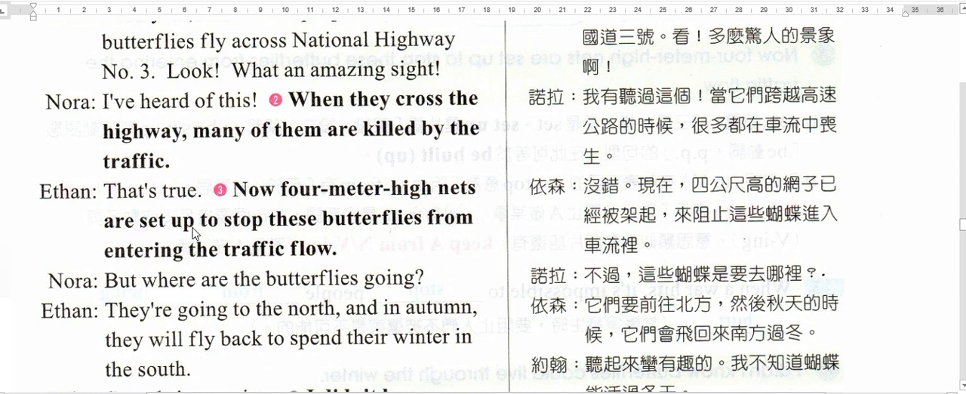
{"action": "mouse_move", "coordinate": [398, 234]}
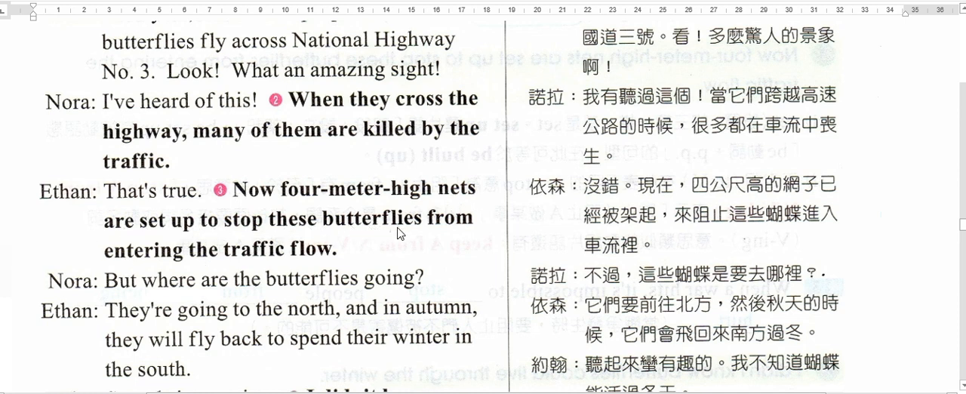
{"action": "mouse_move", "coordinate": [263, 262]}
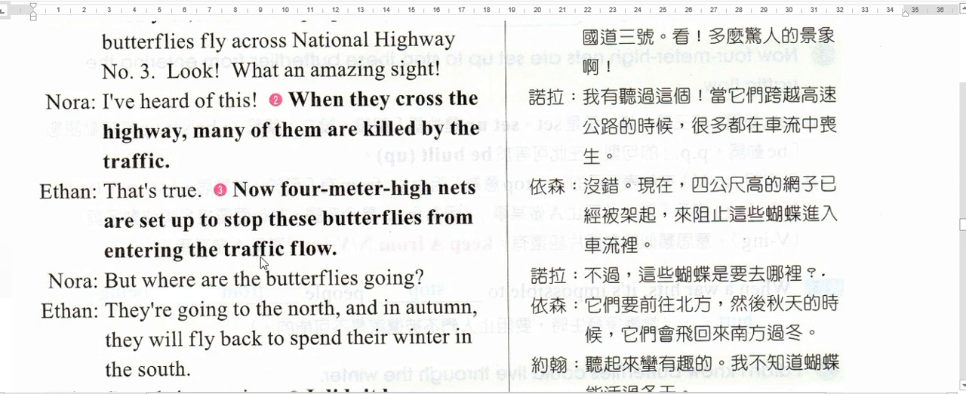
{"action": "mouse_move", "coordinate": [294, 201]}
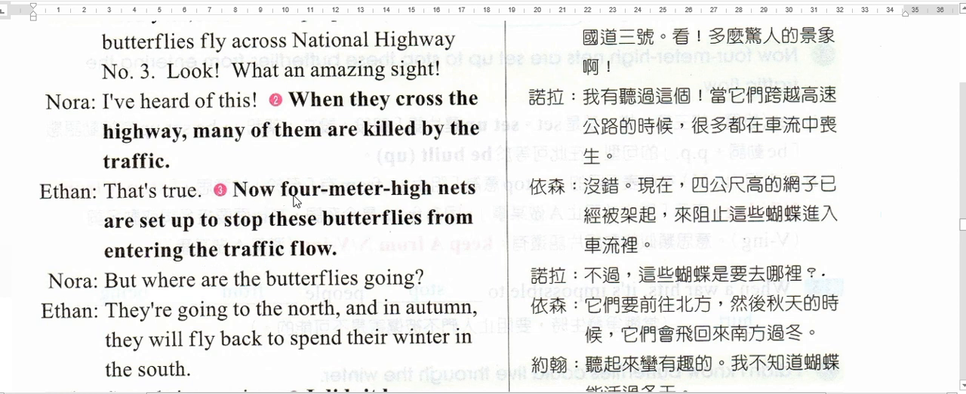
{"action": "mouse_move", "coordinate": [434, 204]}
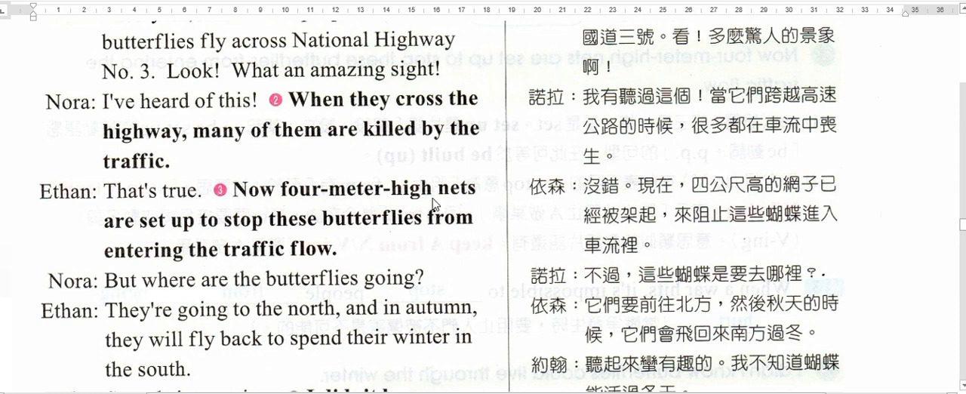
{"action": "mouse_move", "coordinate": [195, 232]}
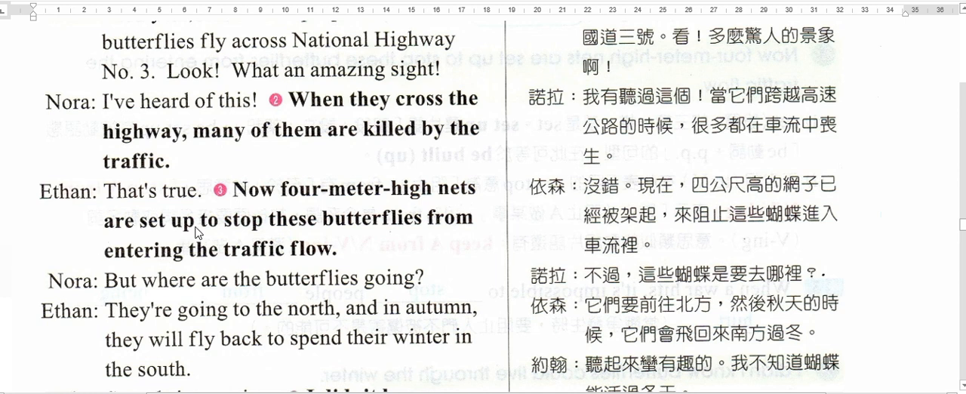
{"action": "mouse_move", "coordinate": [421, 236]}
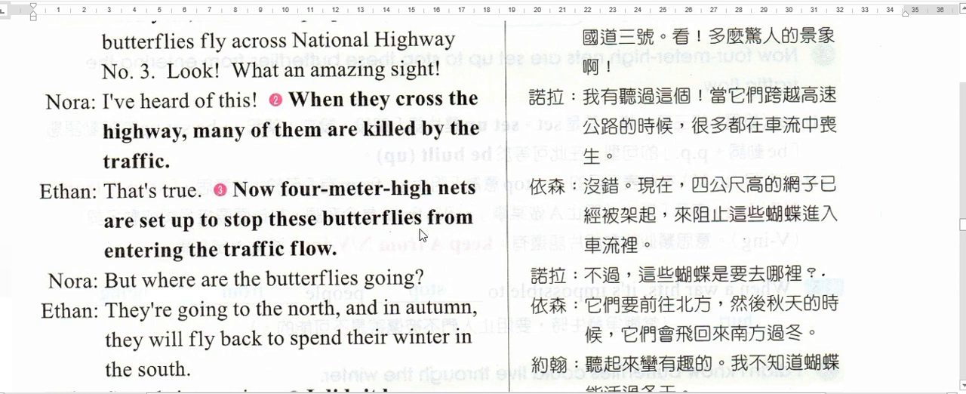
{"action": "mouse_move", "coordinate": [190, 263]}
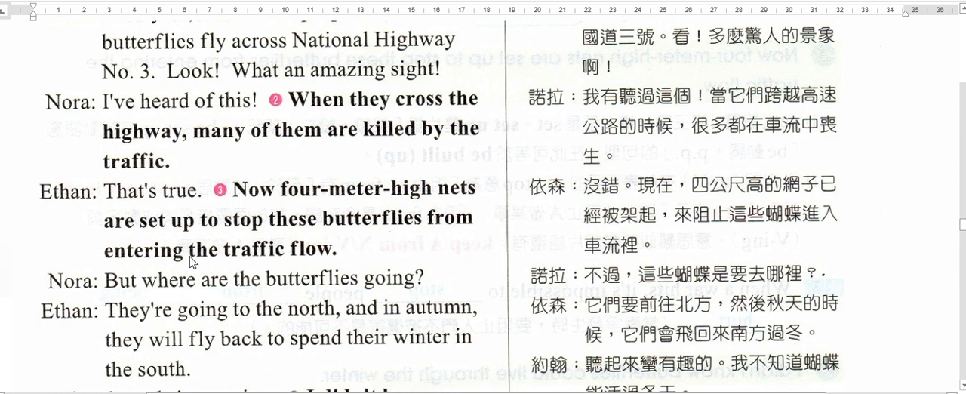
{"action": "mouse_move", "coordinate": [83, 169]}
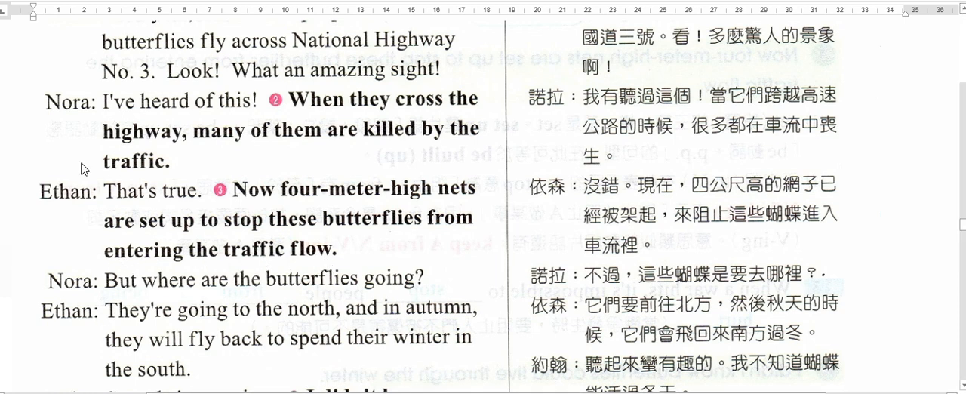
{"action": "mouse_move", "coordinate": [381, 199]}
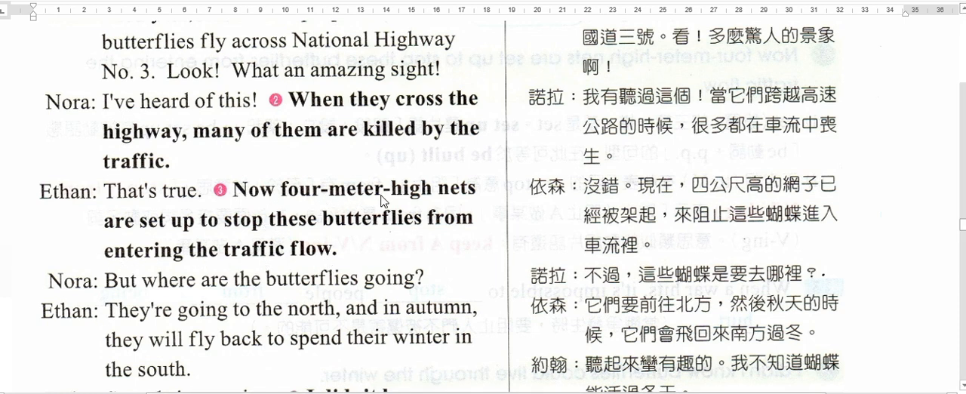
{"action": "mouse_move", "coordinate": [194, 230]}
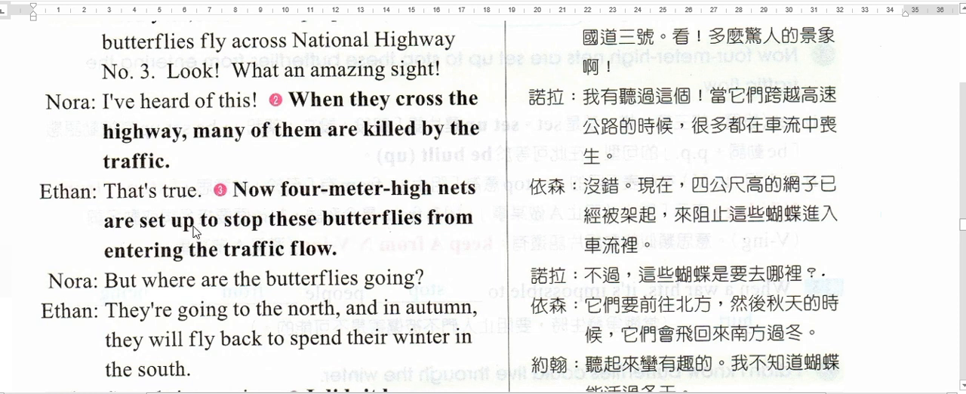
{"action": "mouse_move", "coordinate": [428, 226]}
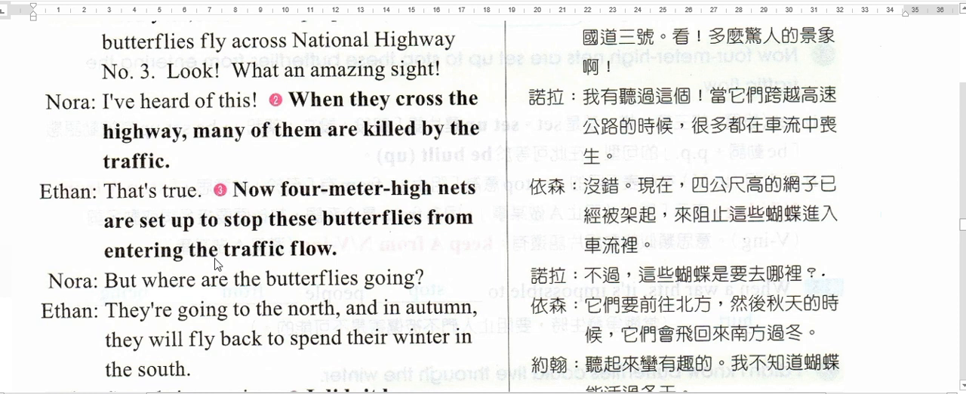
{"action": "mouse_move", "coordinate": [350, 290]}
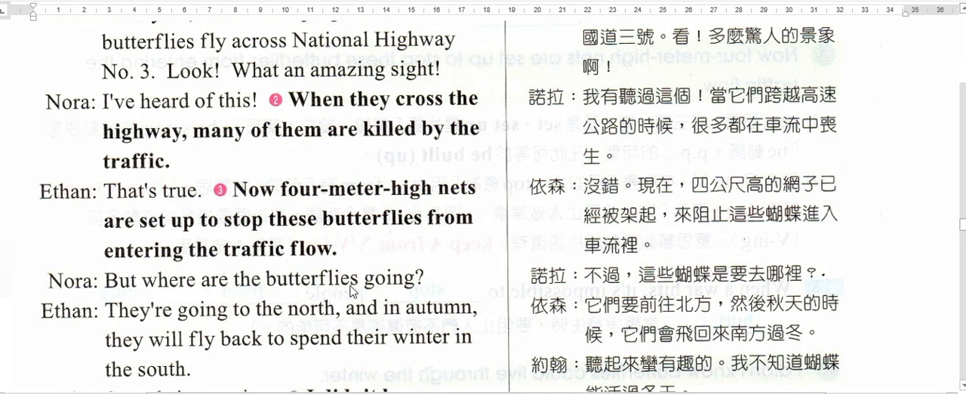
{"action": "scroll", "scroll_direction": "down", "scroll_amount": 3}
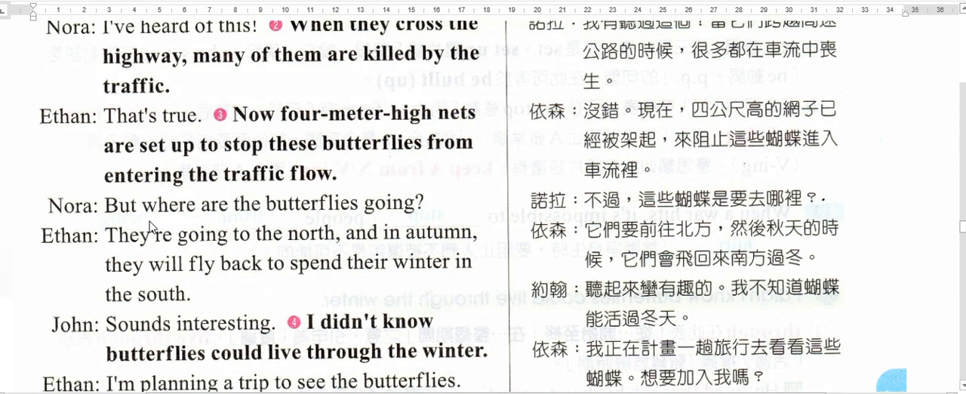
{"action": "mouse_move", "coordinate": [398, 216]}
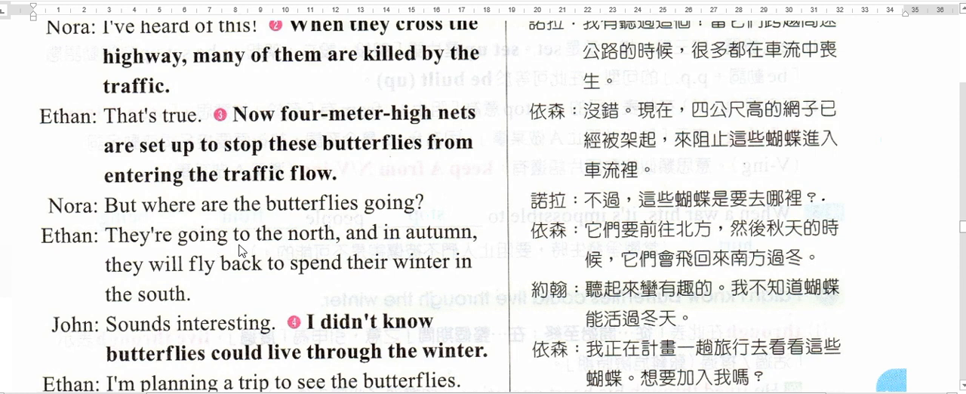
{"action": "mouse_move", "coordinate": [235, 269]}
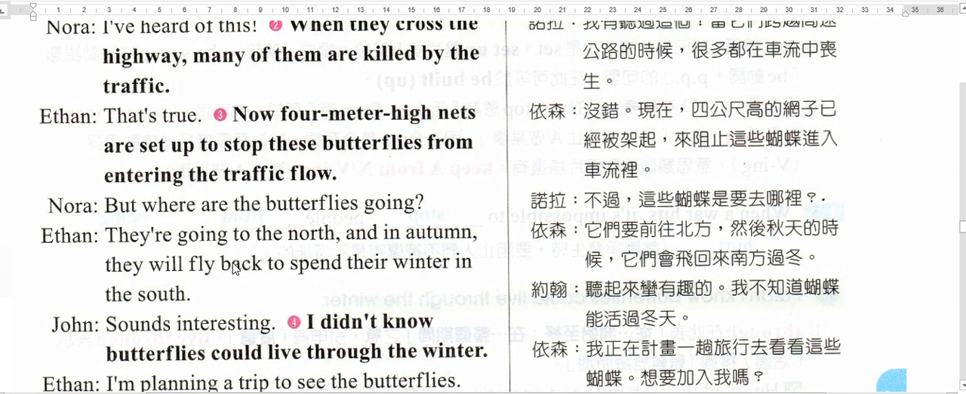
{"action": "mouse_move", "coordinate": [302, 249]}
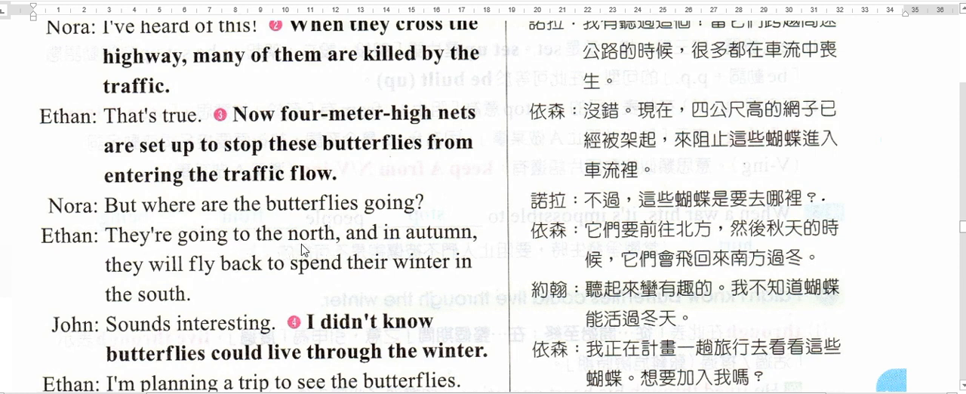
{"action": "mouse_move", "coordinate": [444, 249]}
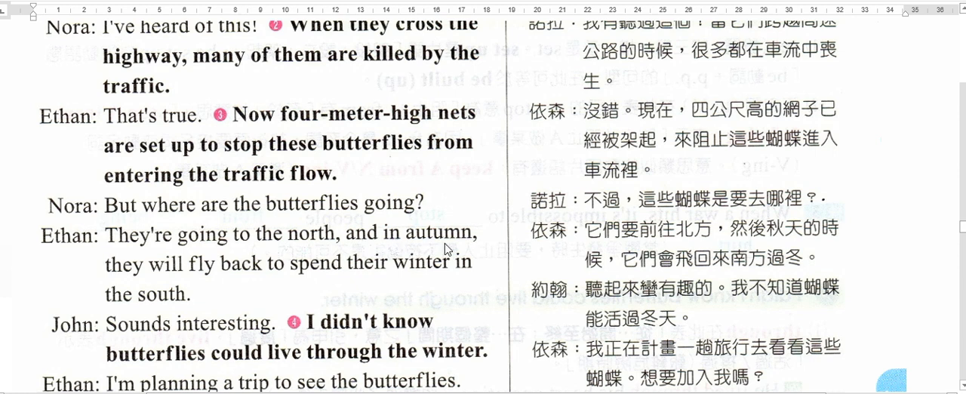
{"action": "mouse_move", "coordinate": [471, 250]}
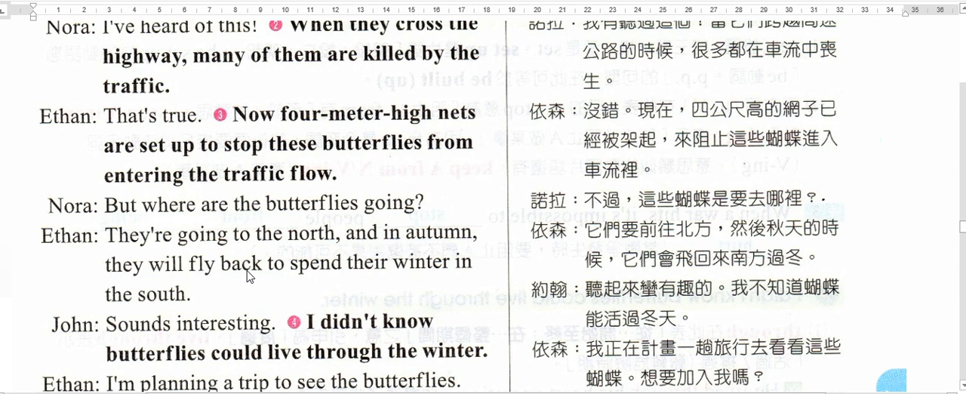
{"action": "mouse_move", "coordinate": [452, 274]}
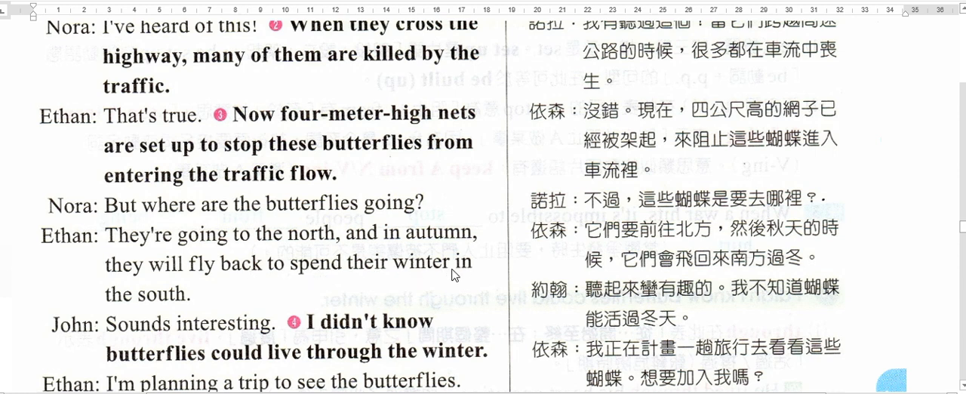
{"action": "mouse_move", "coordinate": [132, 282]}
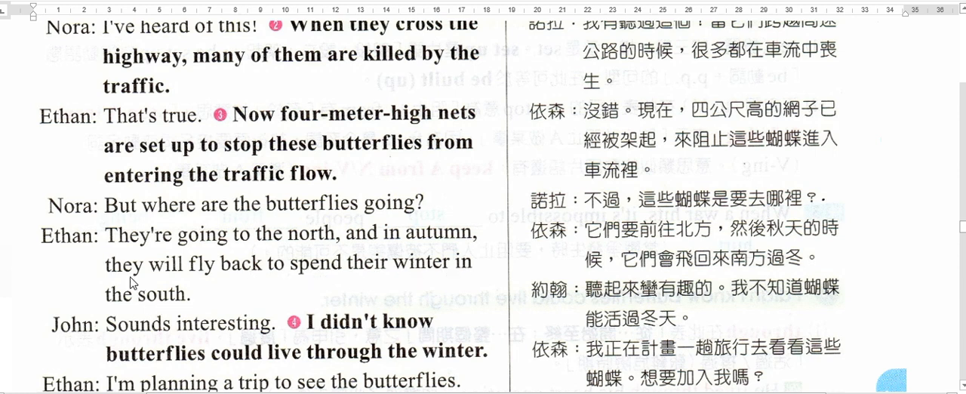
{"action": "mouse_move", "coordinate": [317, 275]}
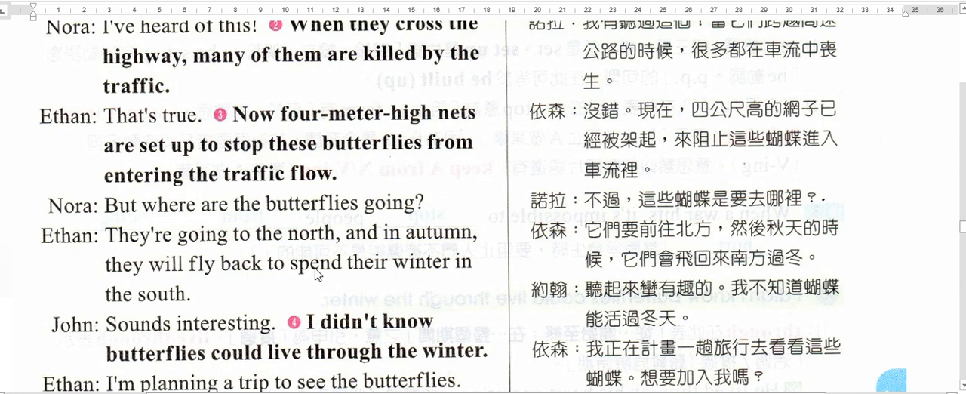
{"action": "mouse_move", "coordinate": [138, 320]}
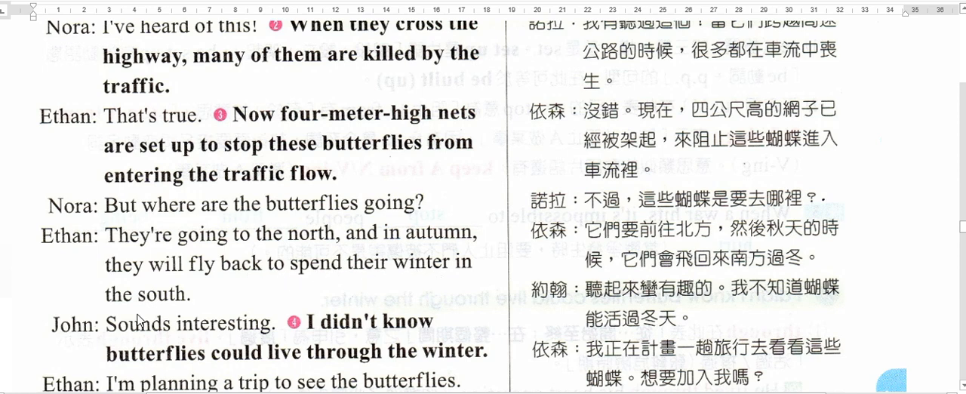
{"action": "scroll", "scroll_direction": "down", "scroll_amount": 3}
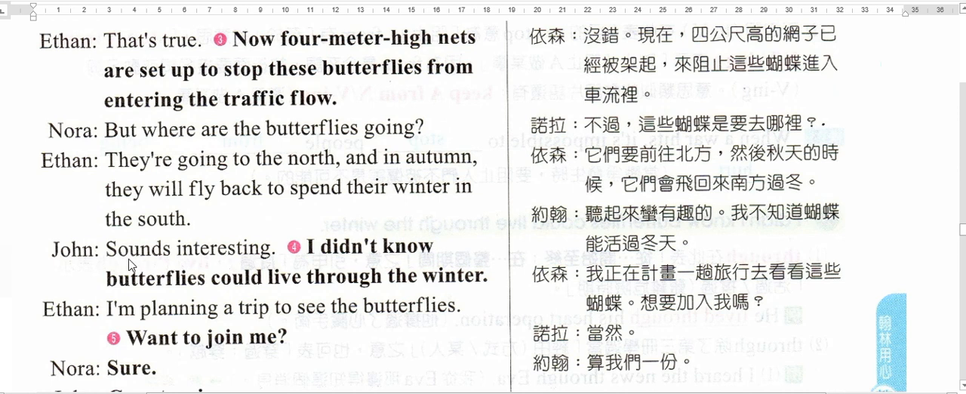
{"action": "mouse_move", "coordinate": [270, 217]}
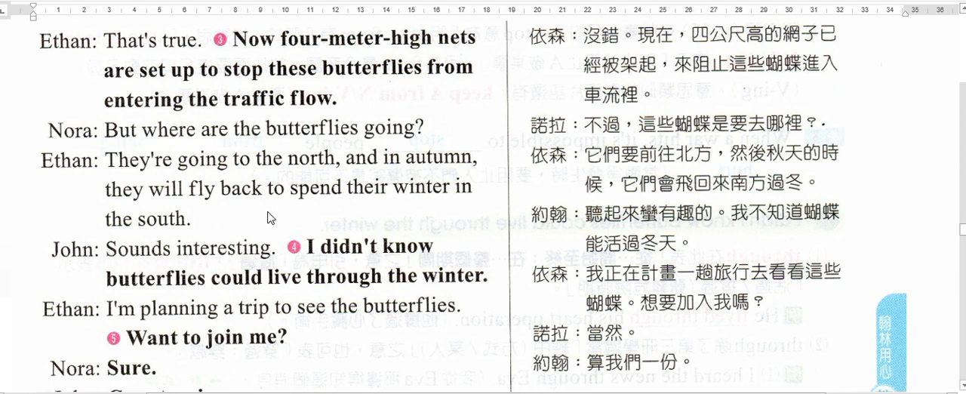
{"action": "mouse_move", "coordinate": [195, 296]}
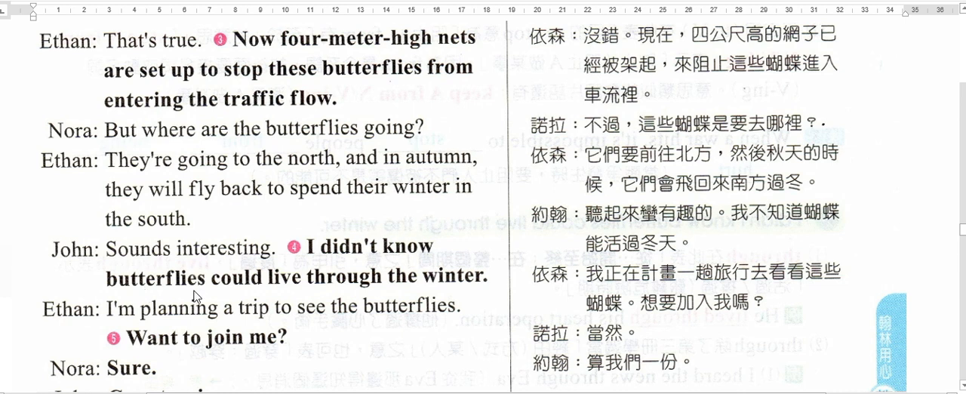
{"action": "mouse_move", "coordinate": [477, 295]}
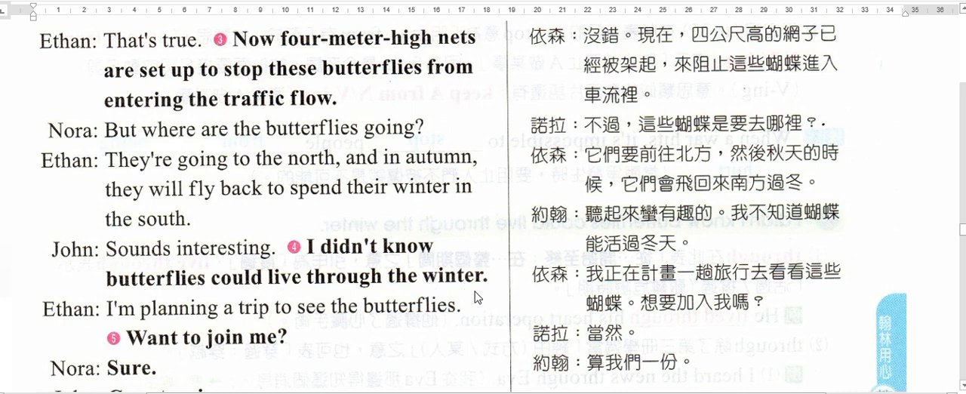
{"action": "mouse_move", "coordinate": [402, 257]}
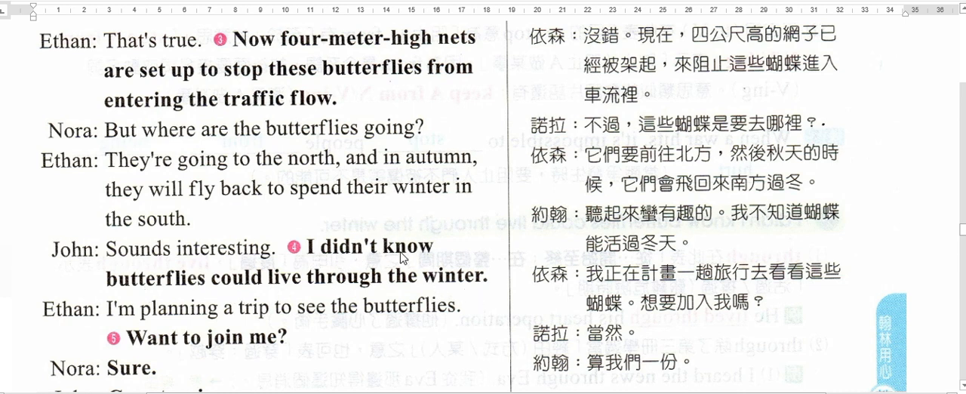
{"action": "mouse_move", "coordinate": [229, 292]}
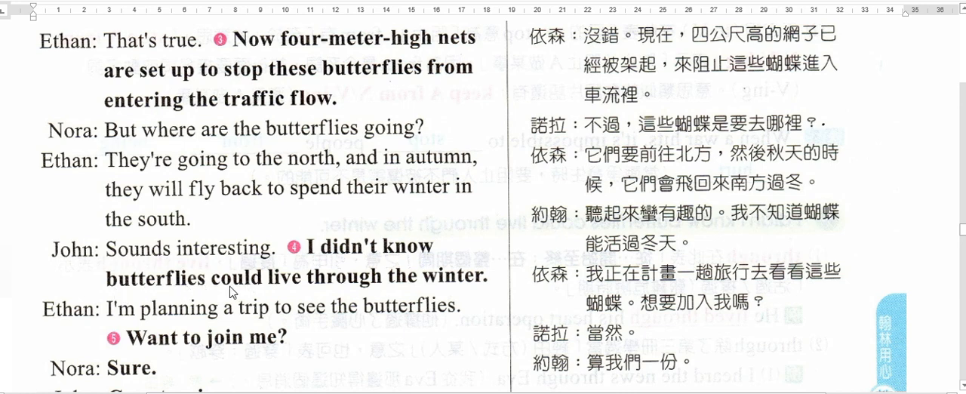
{"action": "mouse_move", "coordinate": [479, 301]}
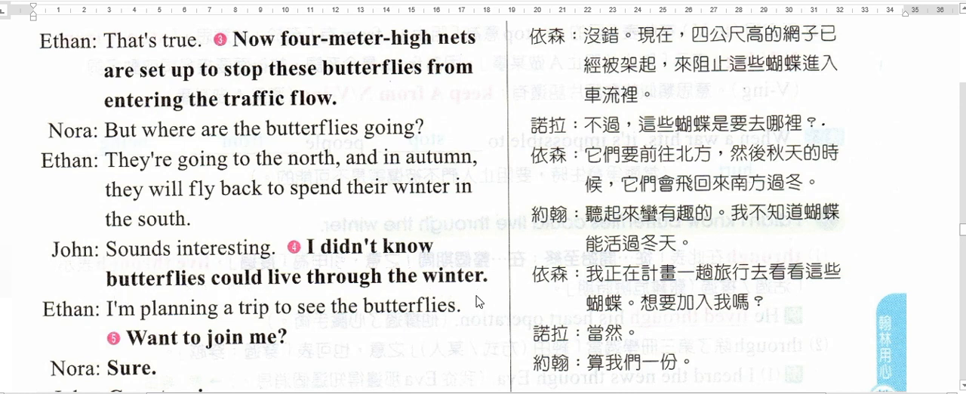
{"action": "scroll", "scroll_direction": "down", "scroll_amount": 3}
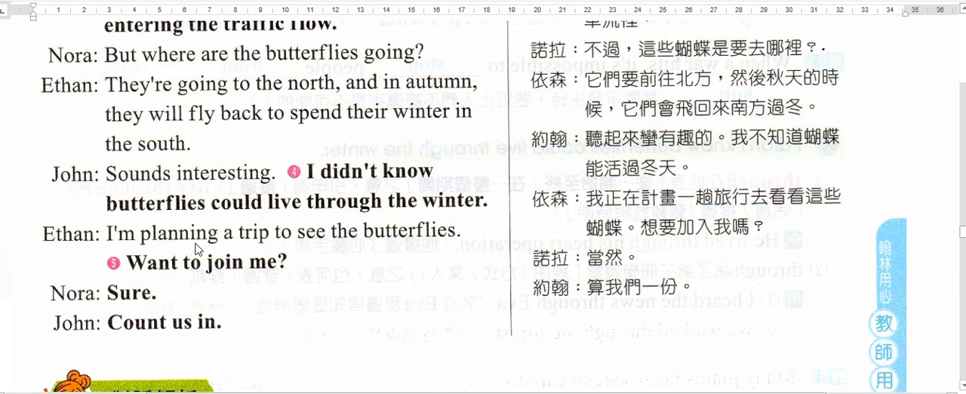
{"action": "mouse_move", "coordinate": [360, 250]}
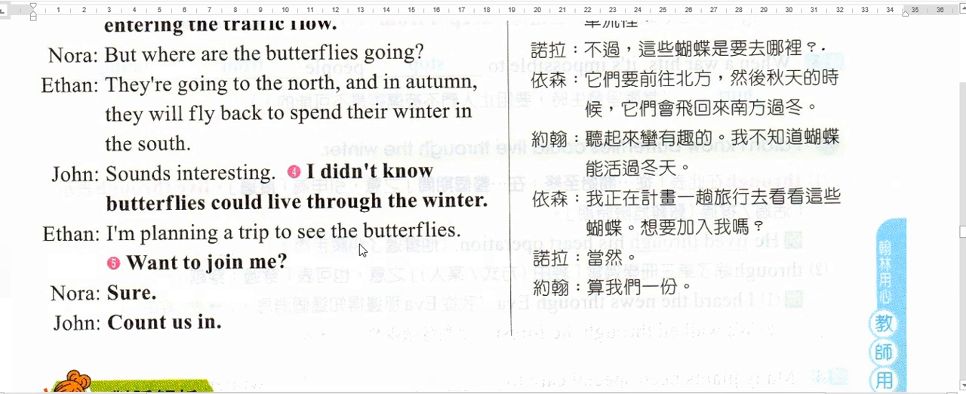
{"action": "mouse_move", "coordinate": [164, 243]}
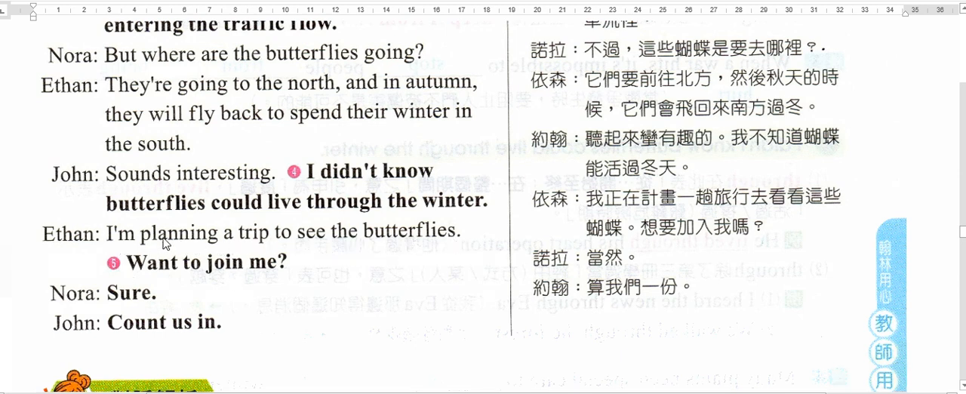
{"action": "mouse_move", "coordinate": [316, 248]}
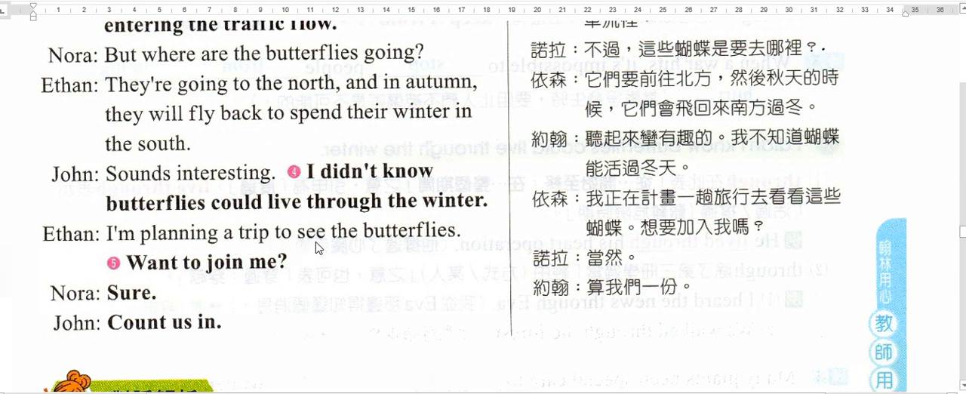
{"action": "mouse_move", "coordinate": [226, 302]}
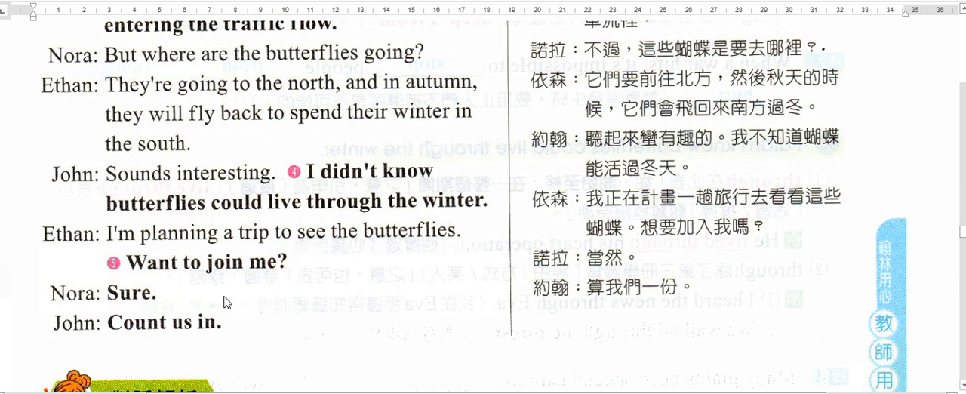
{"action": "mouse_move", "coordinate": [154, 289]}
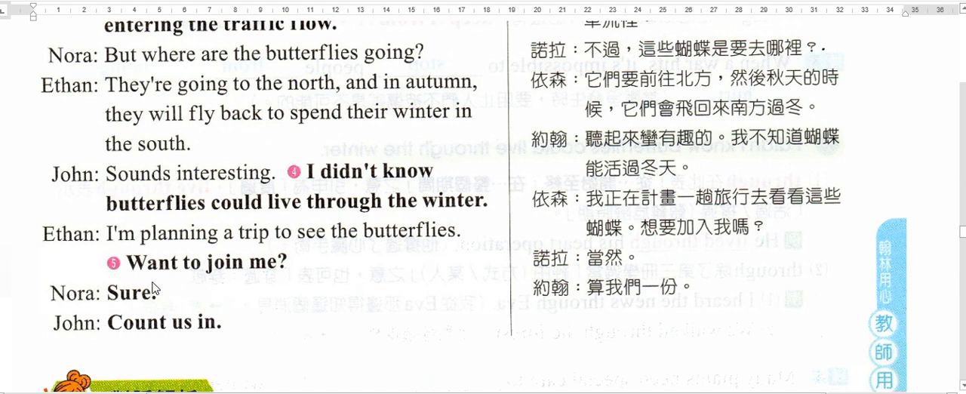
{"action": "mouse_move", "coordinate": [287, 288]}
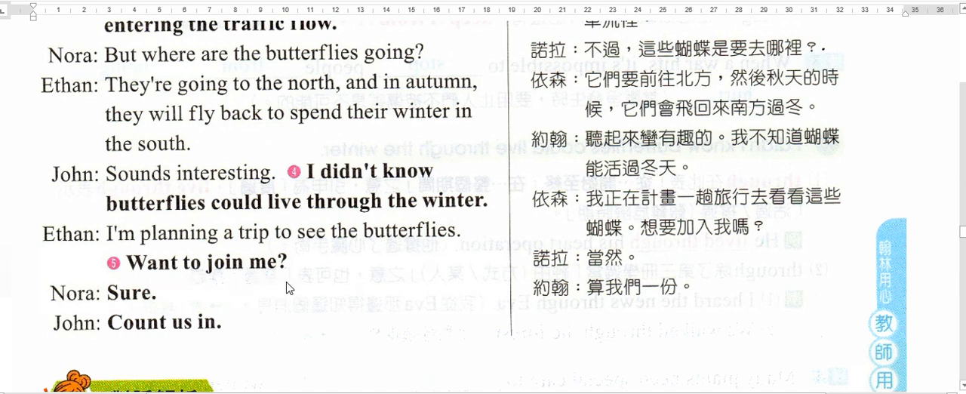
{"action": "mouse_move", "coordinate": [148, 302]}
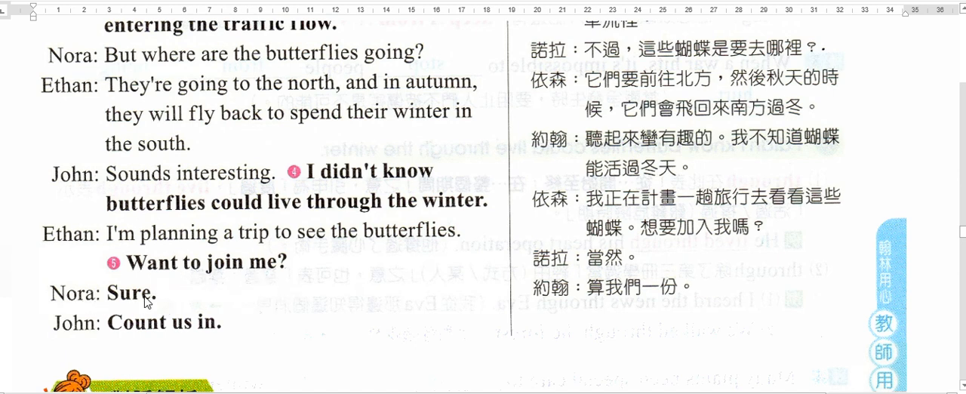